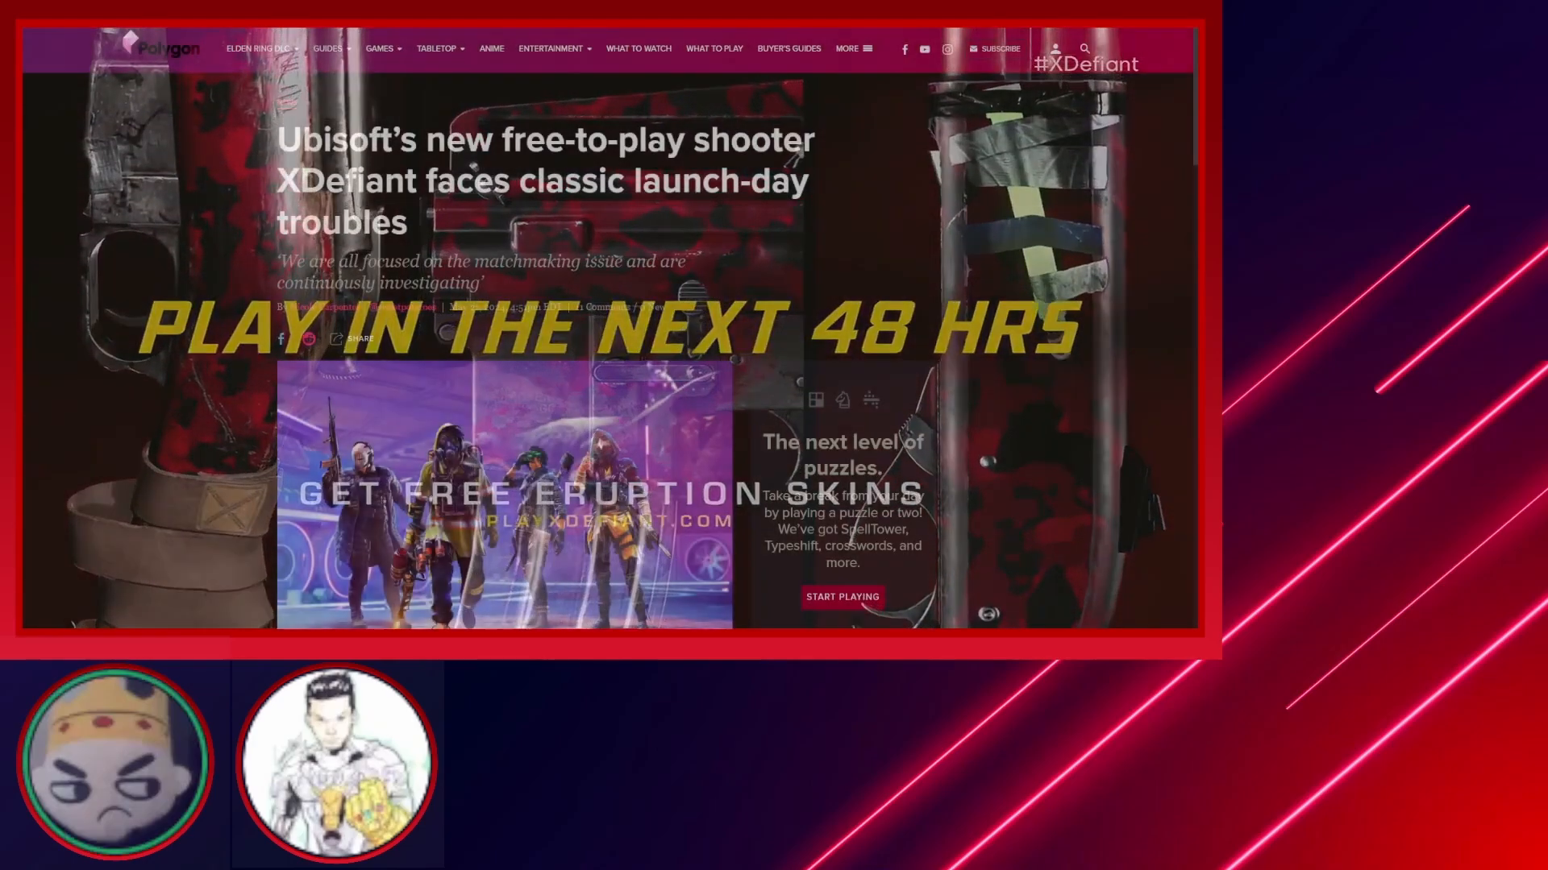
Scroll to the Weapons section and highlight the reworked sniper flinch bullet.
{"action": "scroll", "scroll_direction": "down", "scroll_amount": 3}
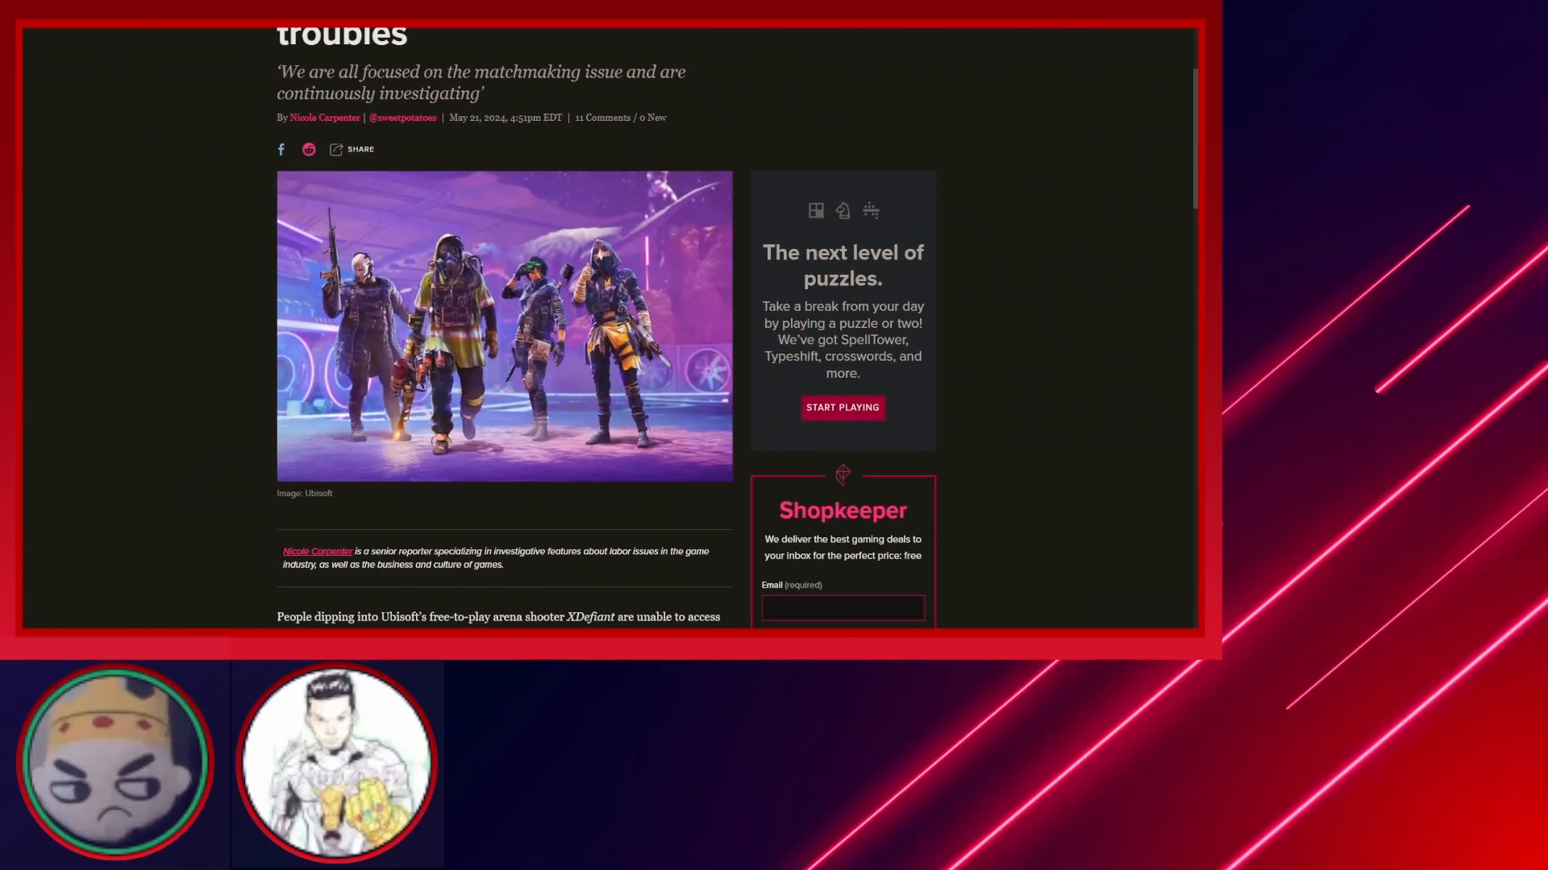
{"action": "scroll", "scroll_direction": "down", "scroll_amount": 3}
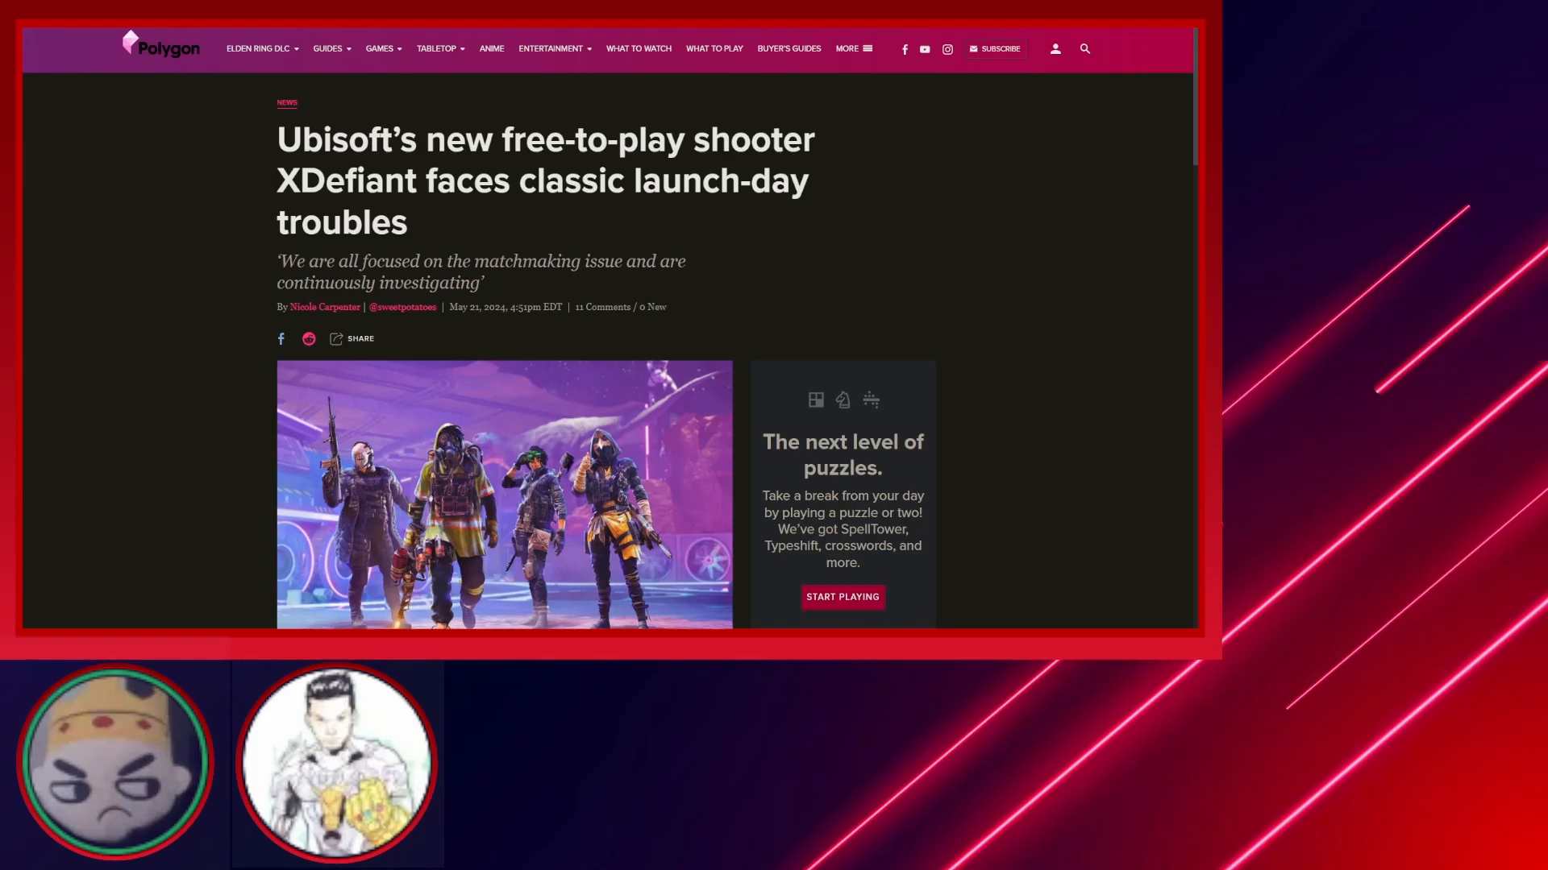
{"action": "scroll", "scroll_direction": "down", "scroll_amount": 3}
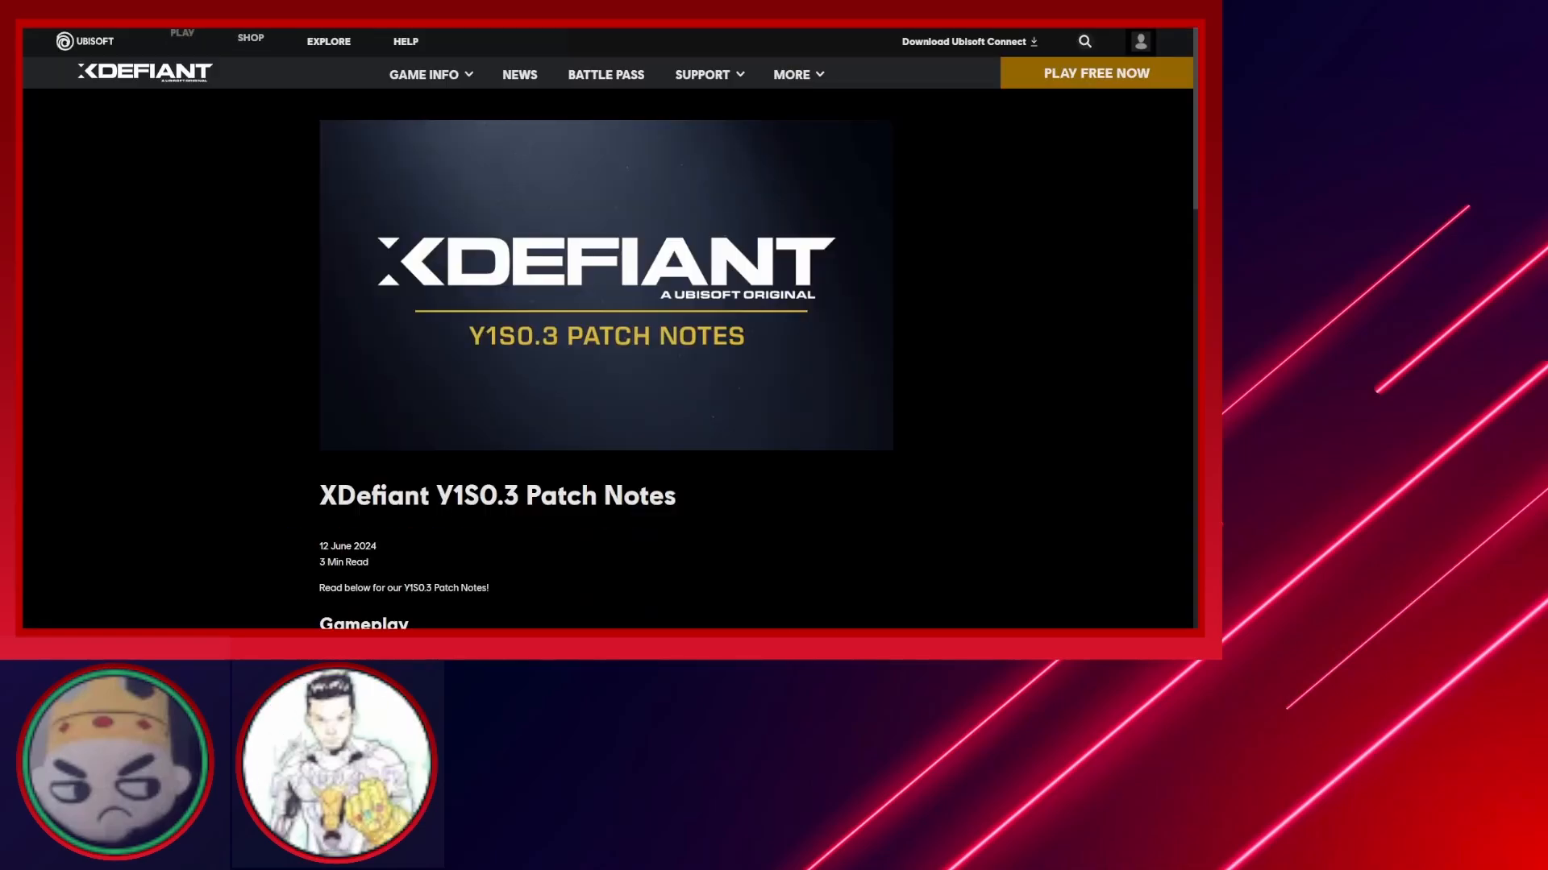
{"action": "scroll", "scroll_direction": "down", "scroll_amount": 3}
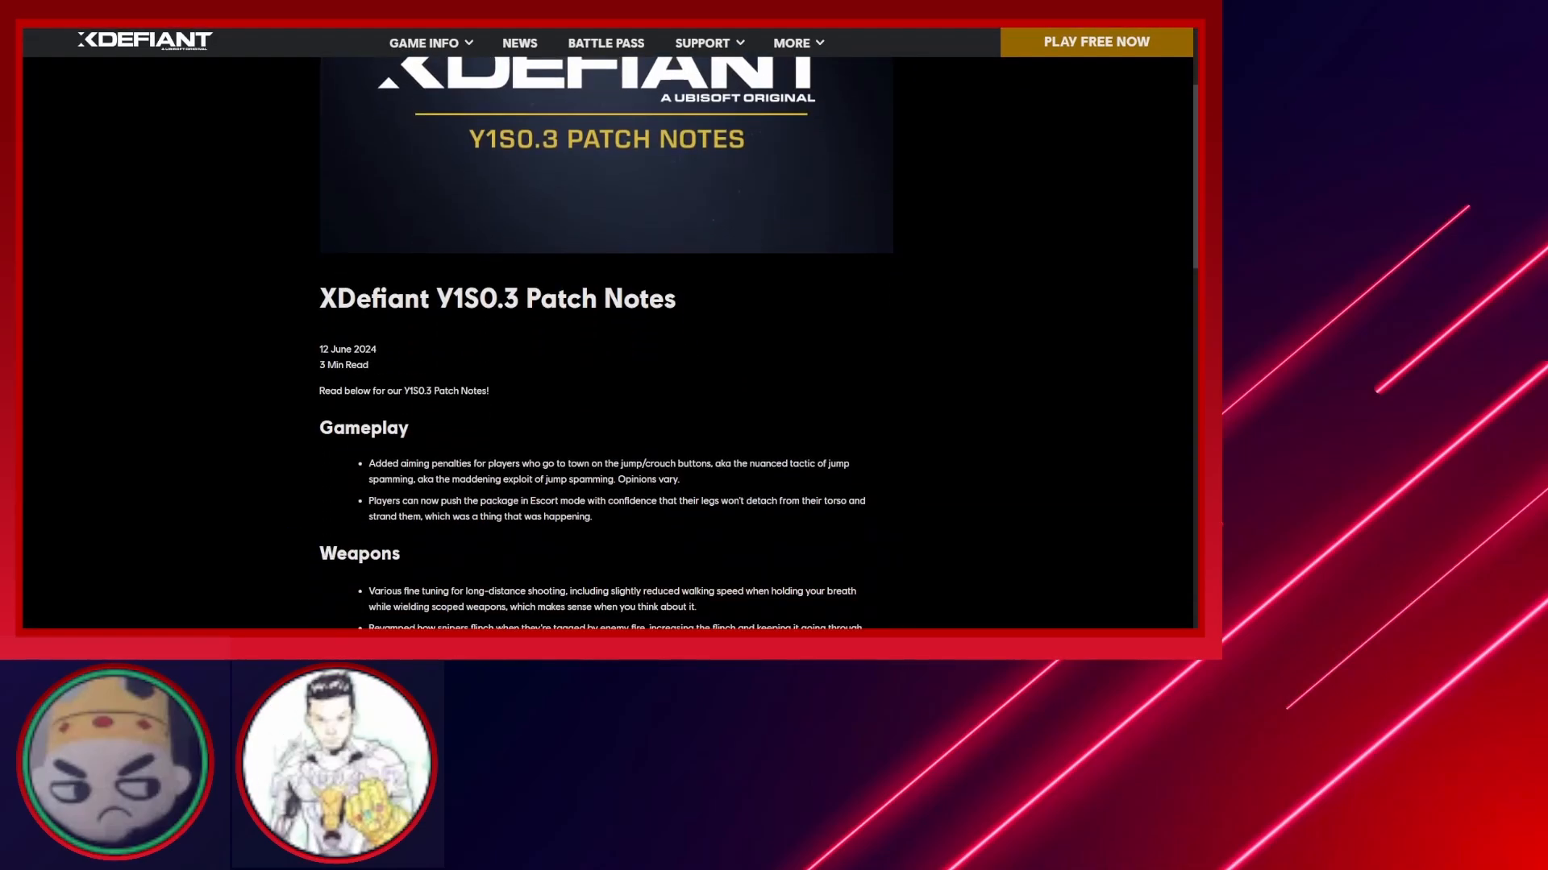
{"action": "scroll", "scroll_direction": "down", "scroll_amount": 3}
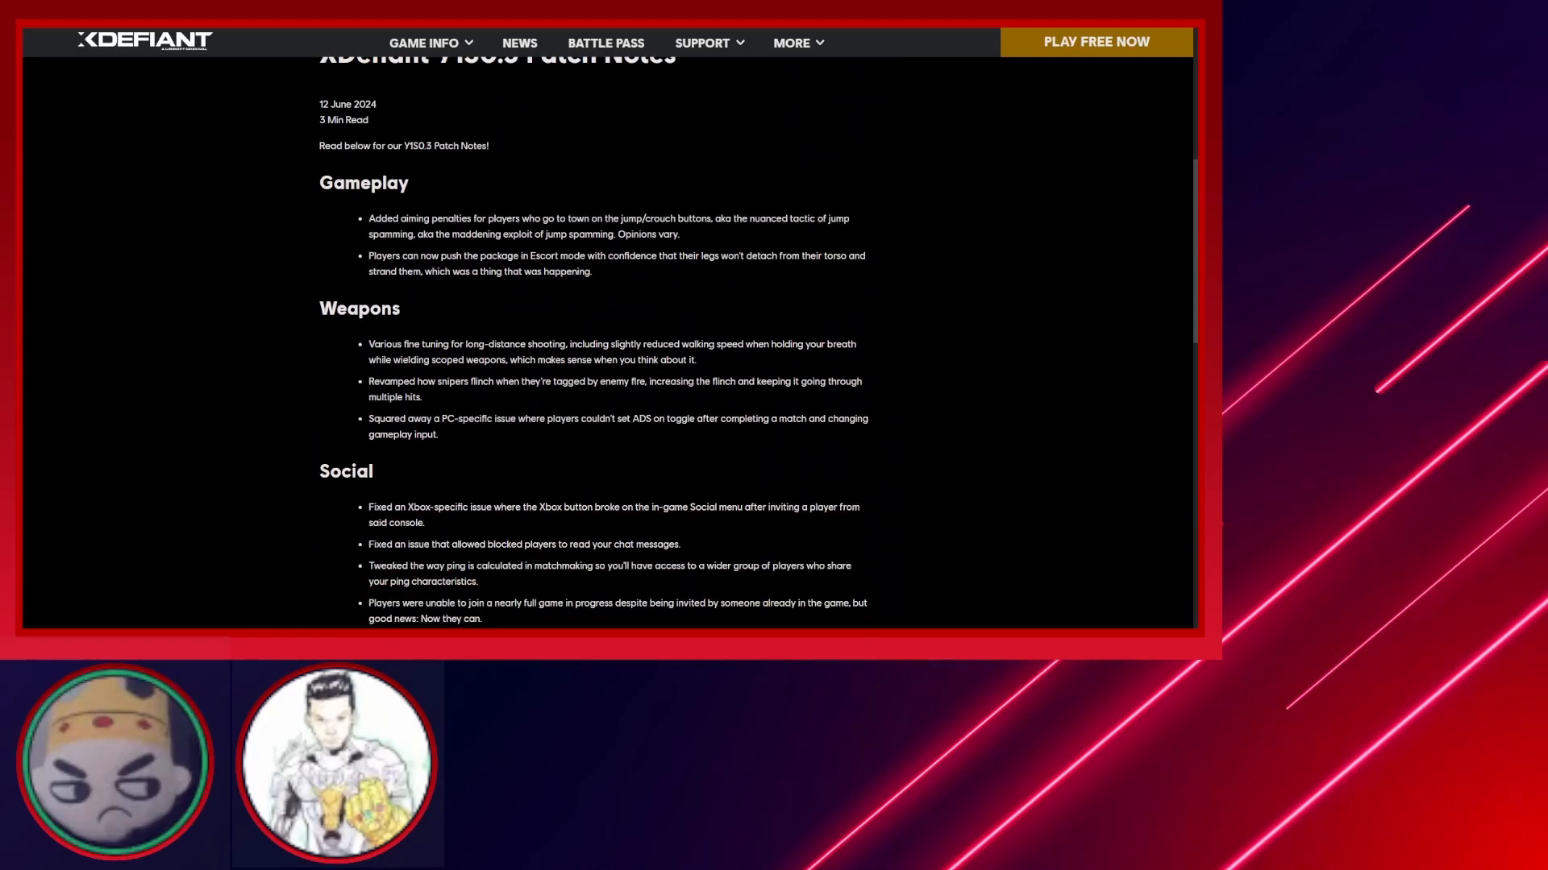
{"action": "left_click_drag", "start_coordinate": [367, 382], "coordinate": [422, 396]}
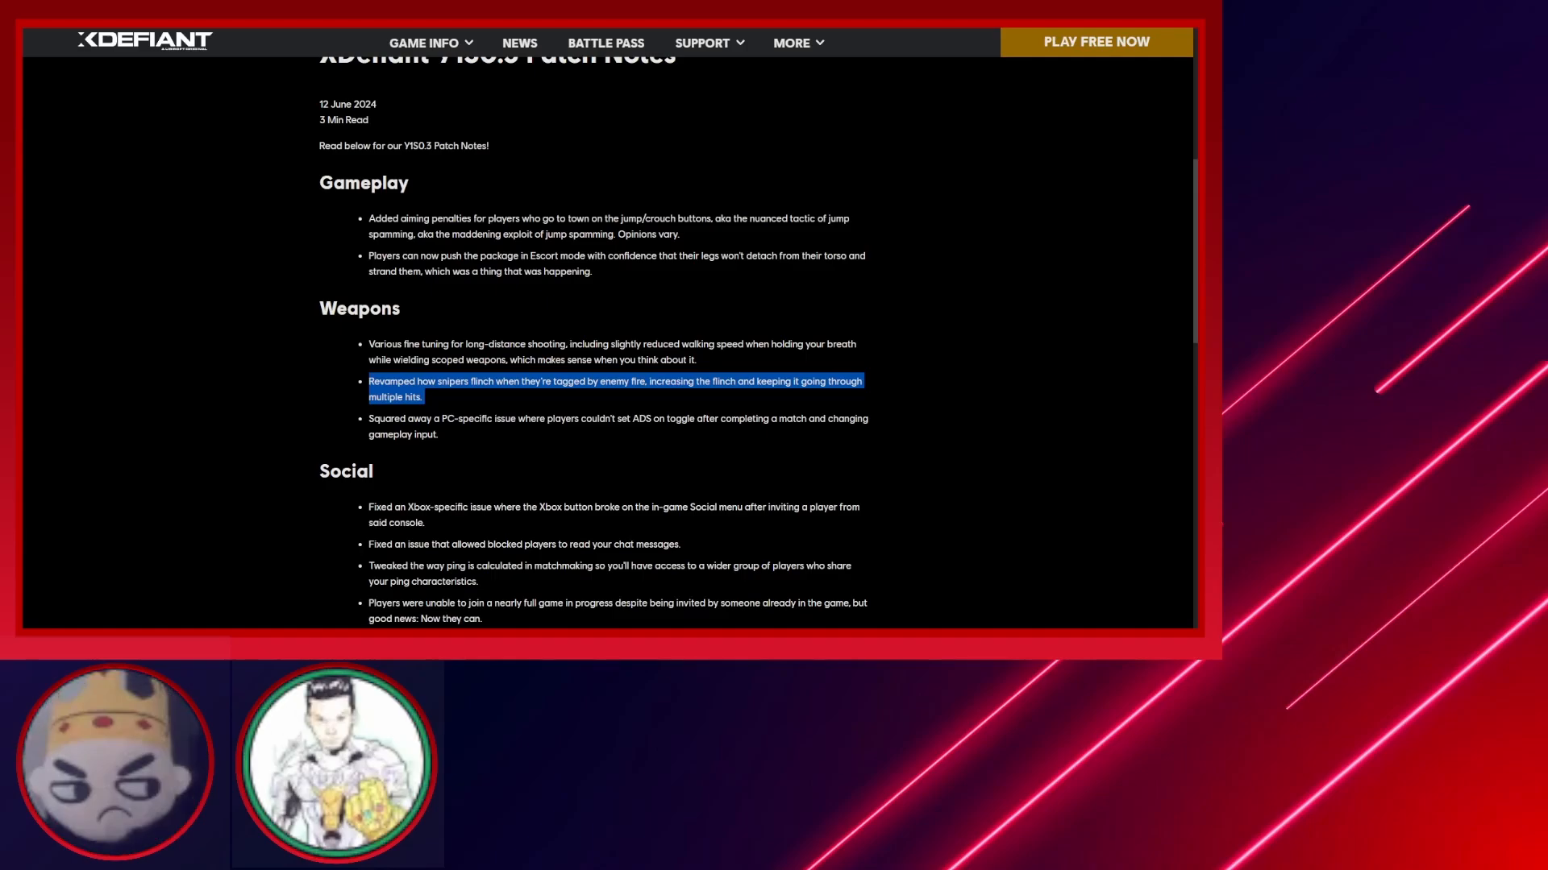
Scroll the Y1S0.3 patch notes to the Social fixes and select a line of text there.
{"action": "scroll", "scroll_direction": "down", "scroll_amount": 3}
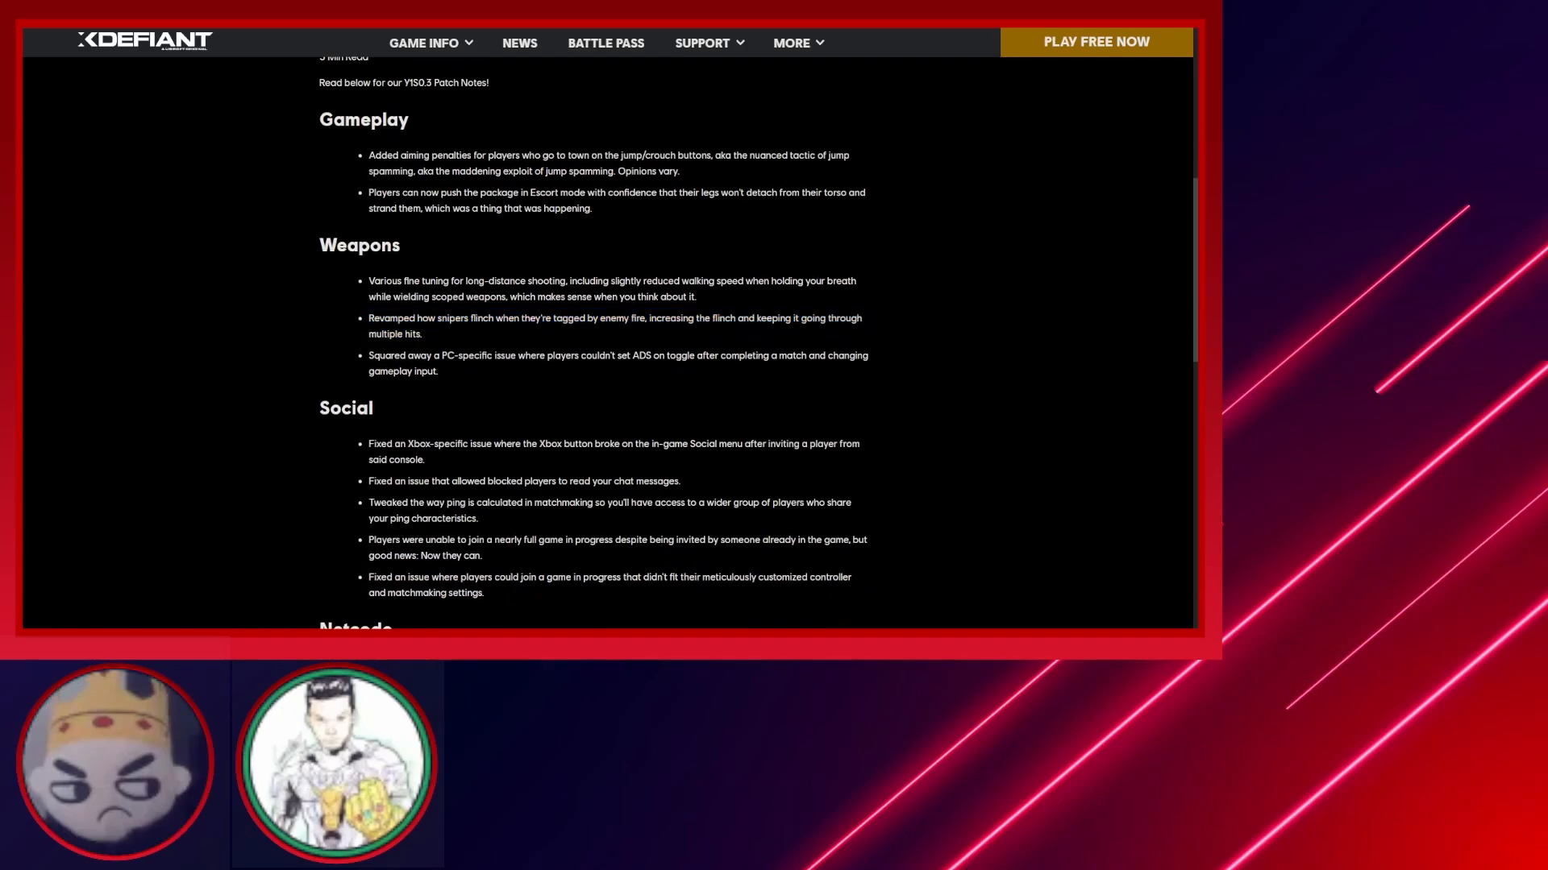
{"action": "left_click_drag", "start_coordinate": [368, 154], "coordinate": [678, 170]}
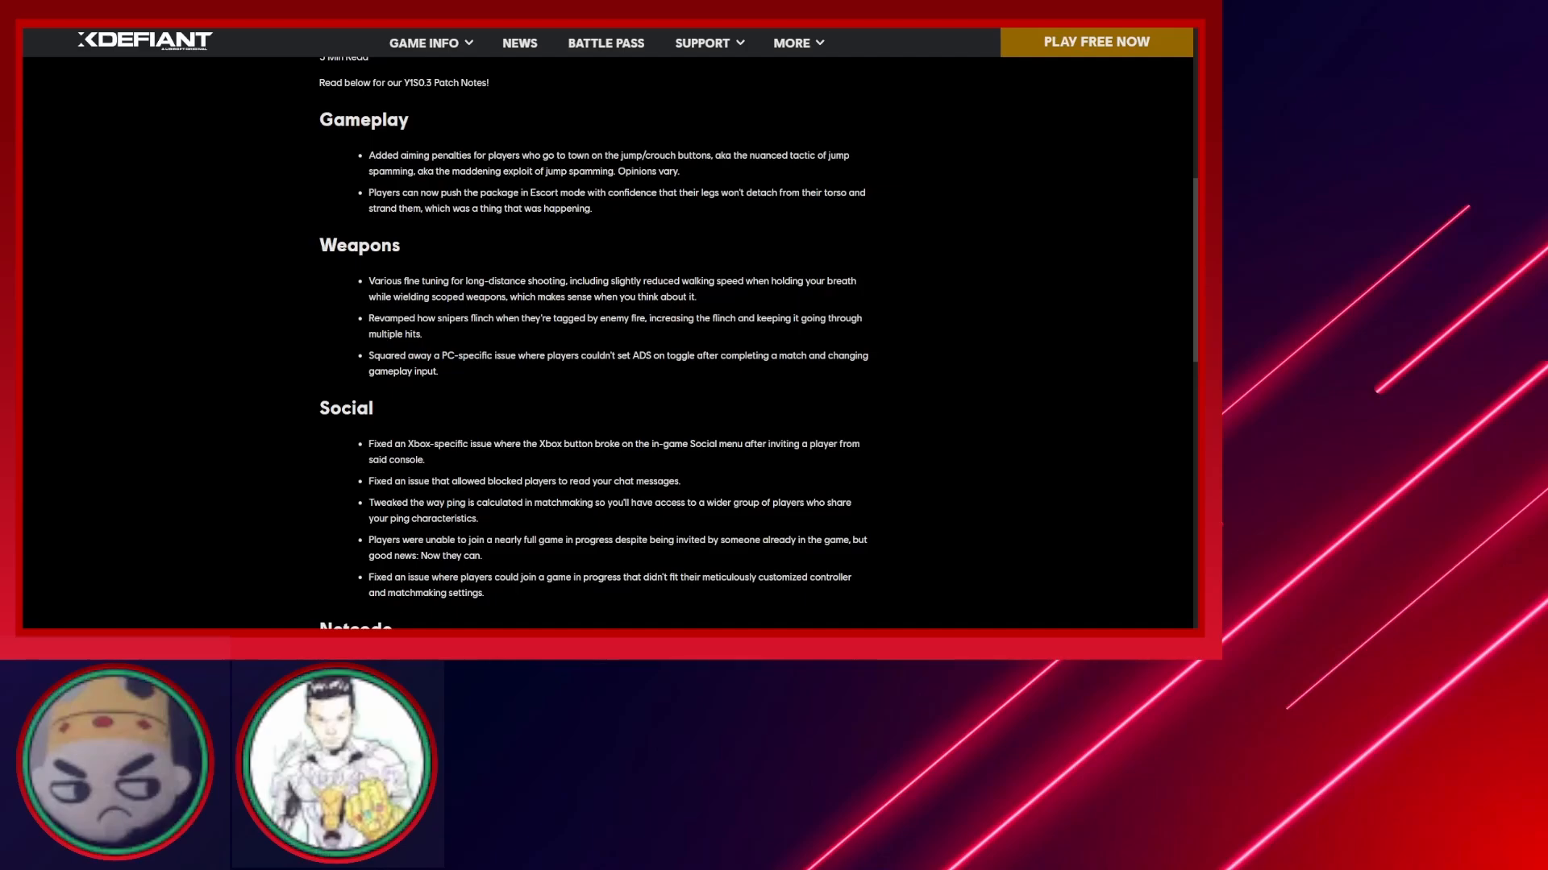
Read through the Netcode, Factions, Devices and Maps fixes, selecting one line along the way.
{"action": "scroll", "scroll_direction": "down", "scroll_amount": 3}
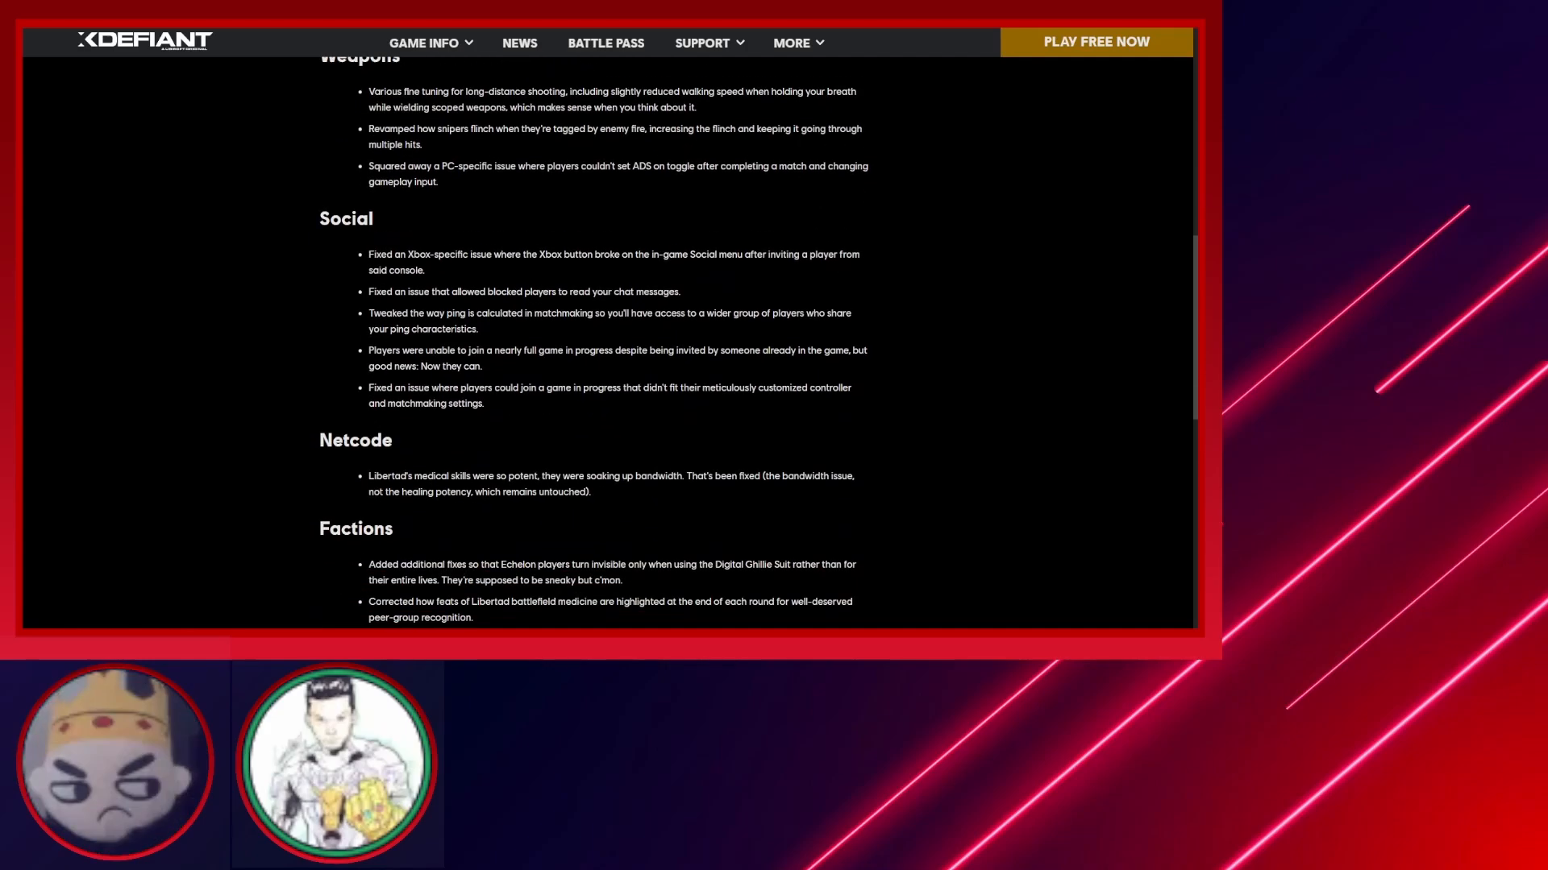
{"action": "scroll", "scroll_direction": "down", "scroll_amount": 3}
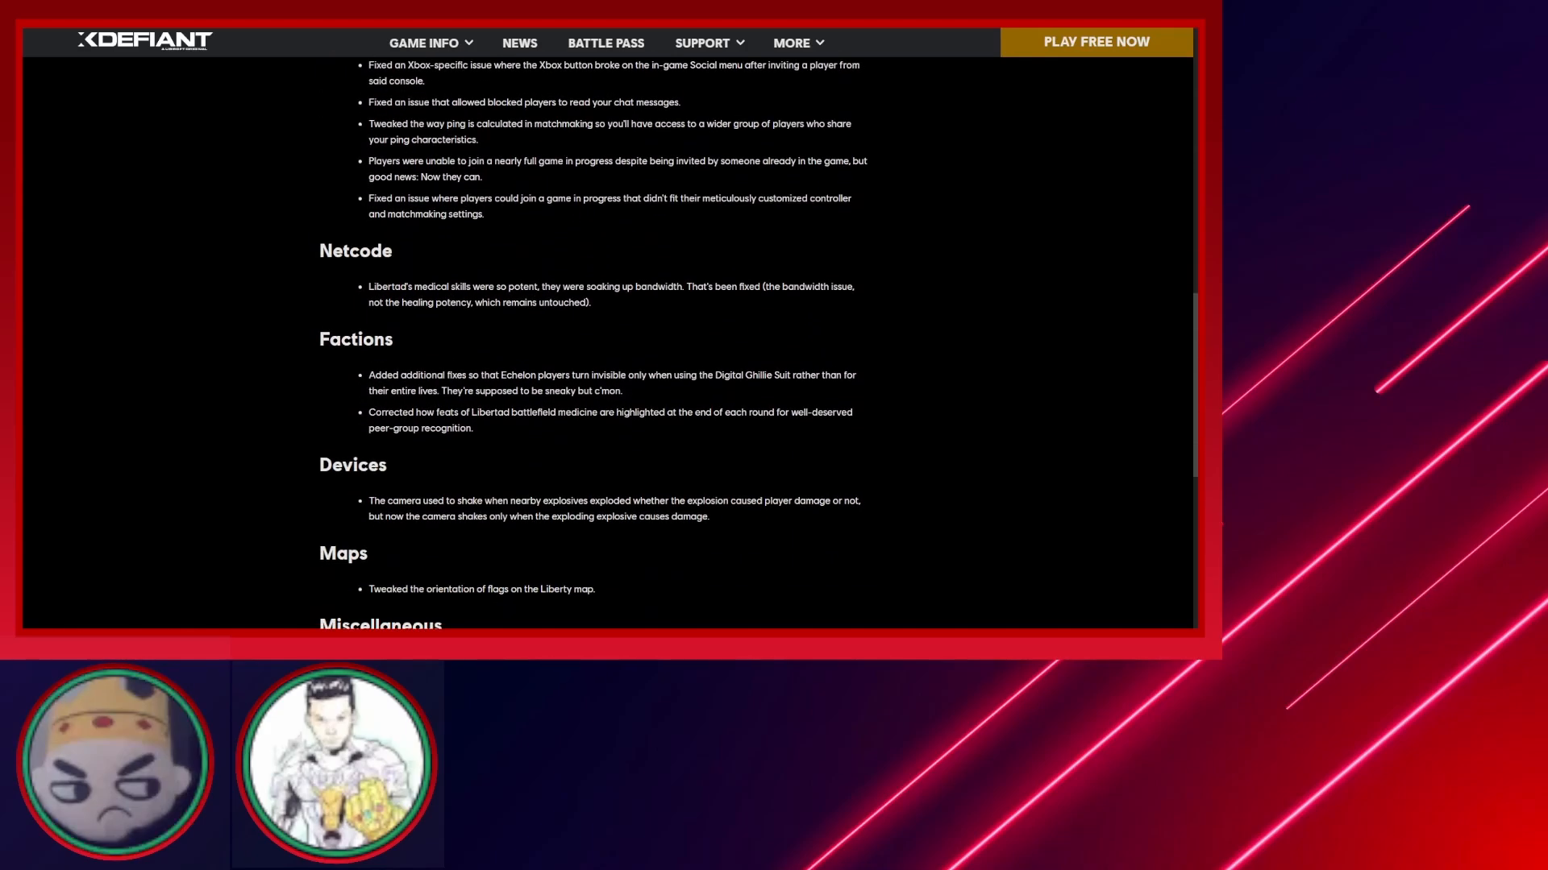
{"action": "left_click_drag", "start_coordinate": [368, 376], "coordinate": [623, 390]}
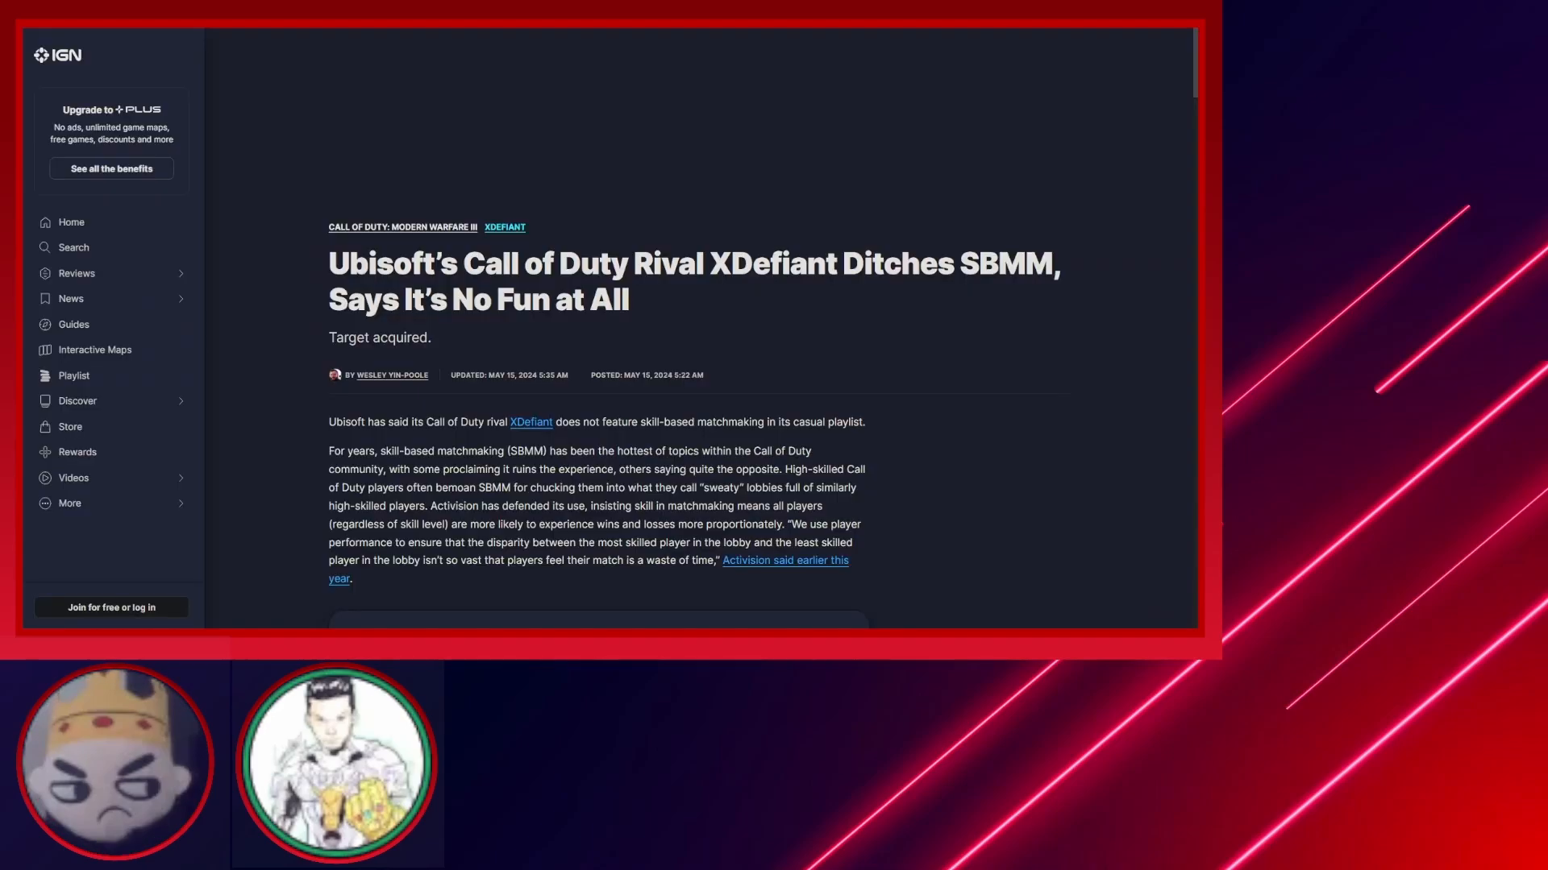
Scroll further down IGN's XDefiant SBMM article while reading.
{"action": "scroll", "scroll_direction": "down", "scroll_amount": 3}
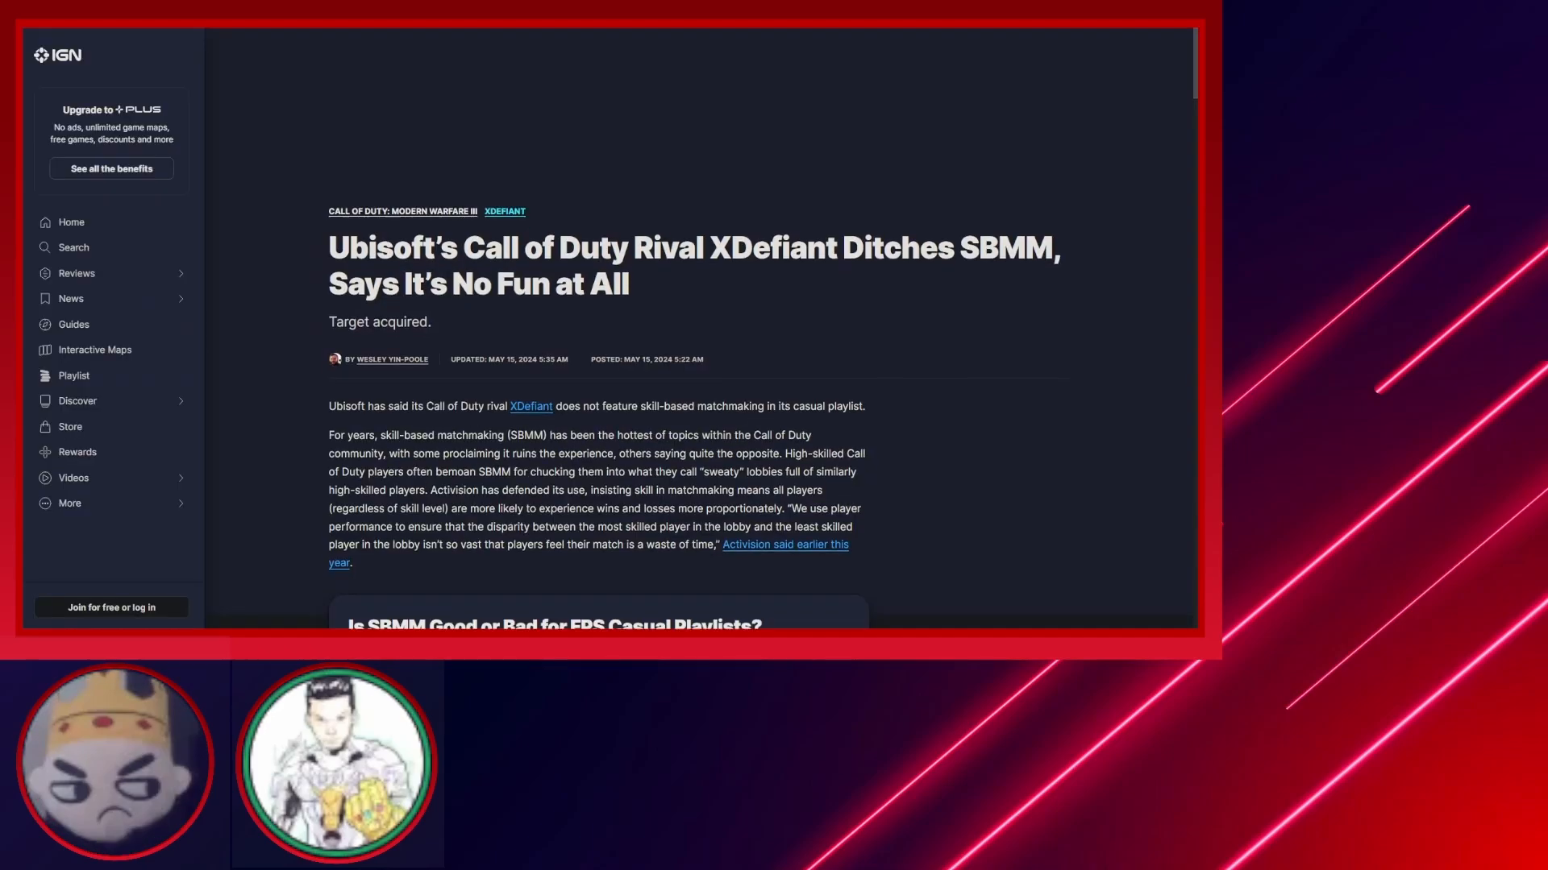
{"action": "scroll", "scroll_direction": "down", "scroll_amount": 3}
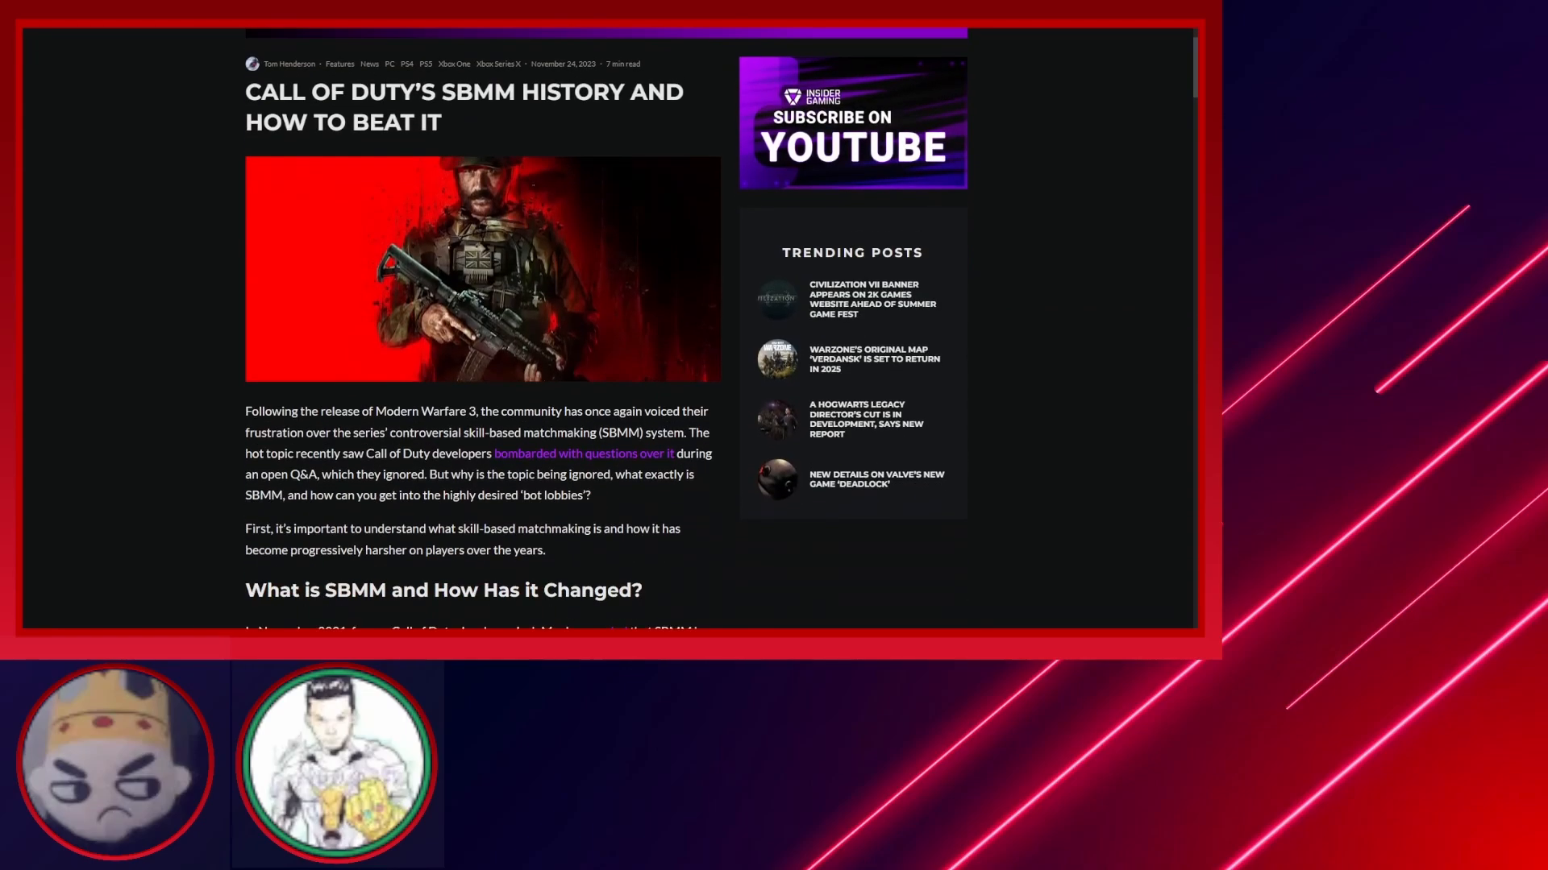
Highlight the Black Ops 2 bot-lobbies passage in Insider Gaming's SBMM history article and read on.
{"action": "scroll", "scroll_direction": "down", "scroll_amount": 3}
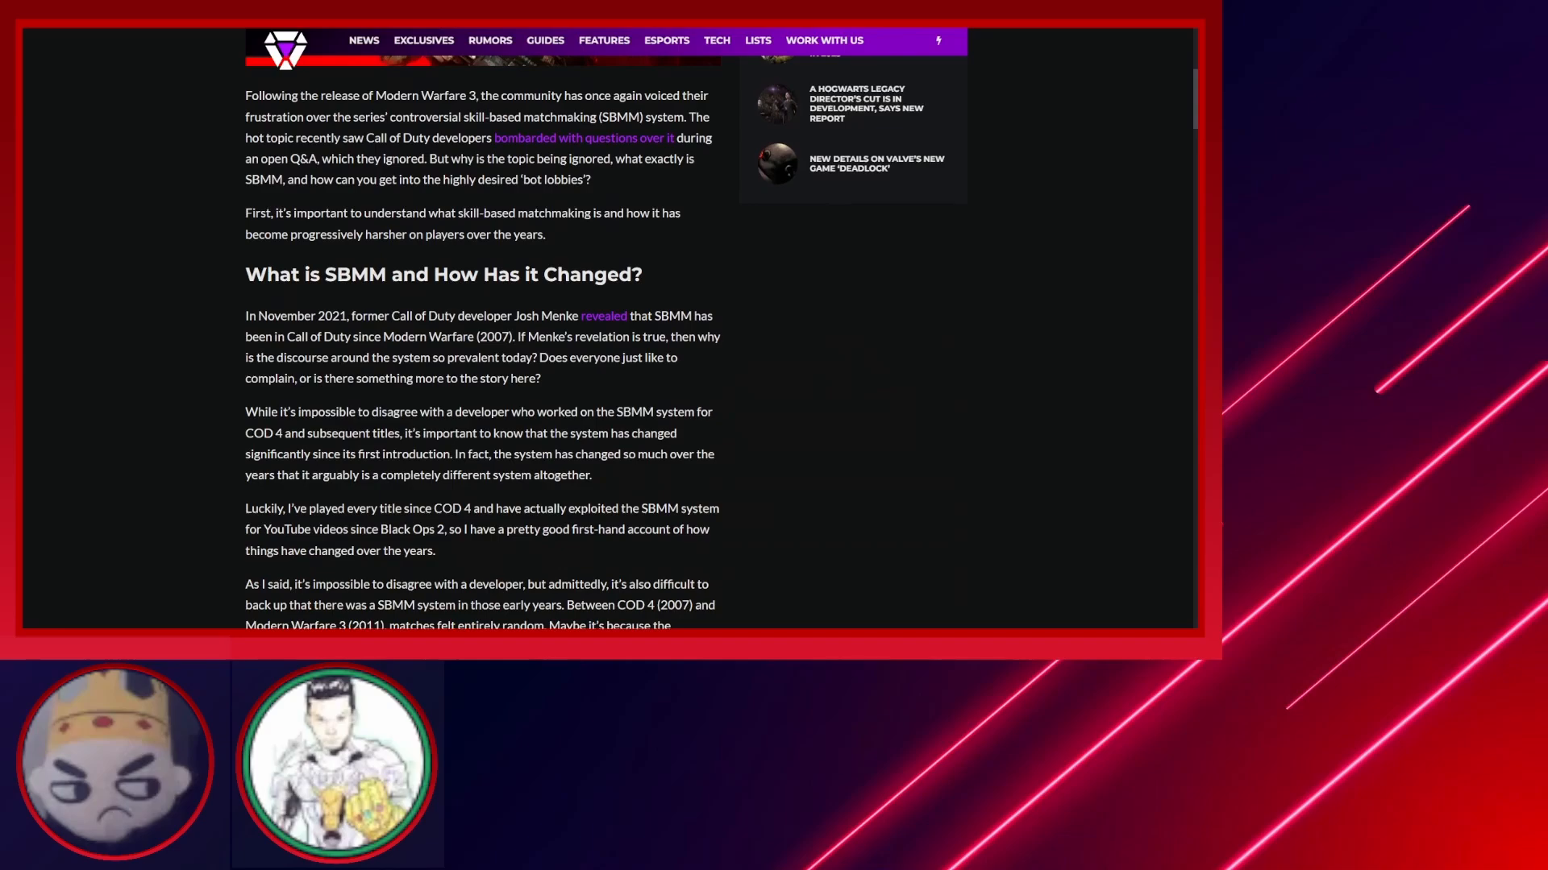
{"action": "scroll", "scroll_direction": "down", "scroll_amount": 3}
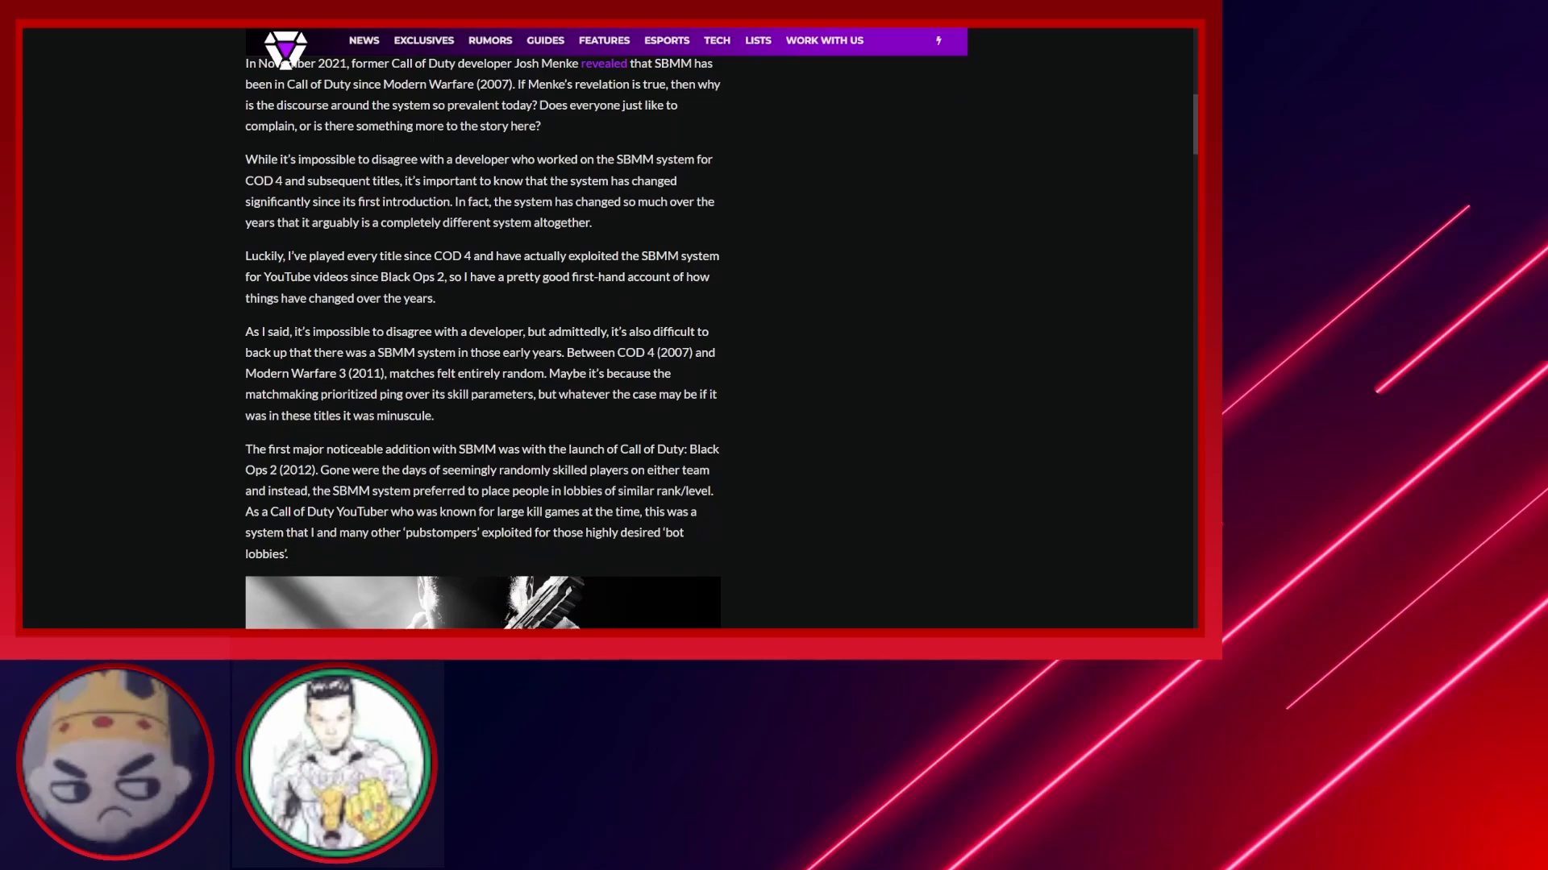
{"action": "left_click_drag", "start_coordinate": [319, 469], "coordinate": [289, 553]}
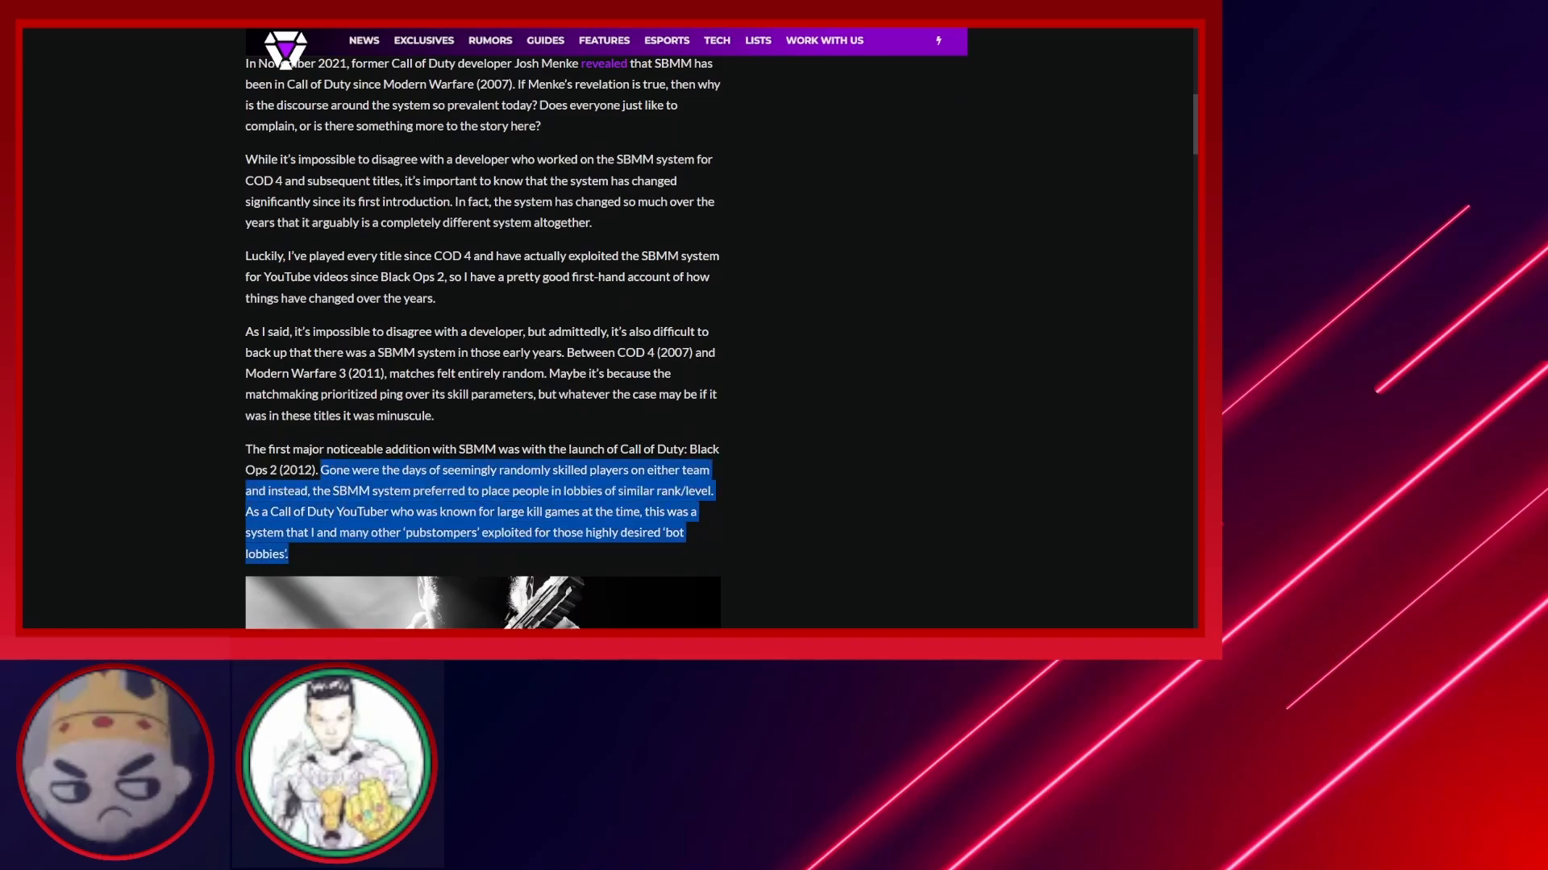
{"action": "scroll", "scroll_direction": "down", "scroll_amount": 3}
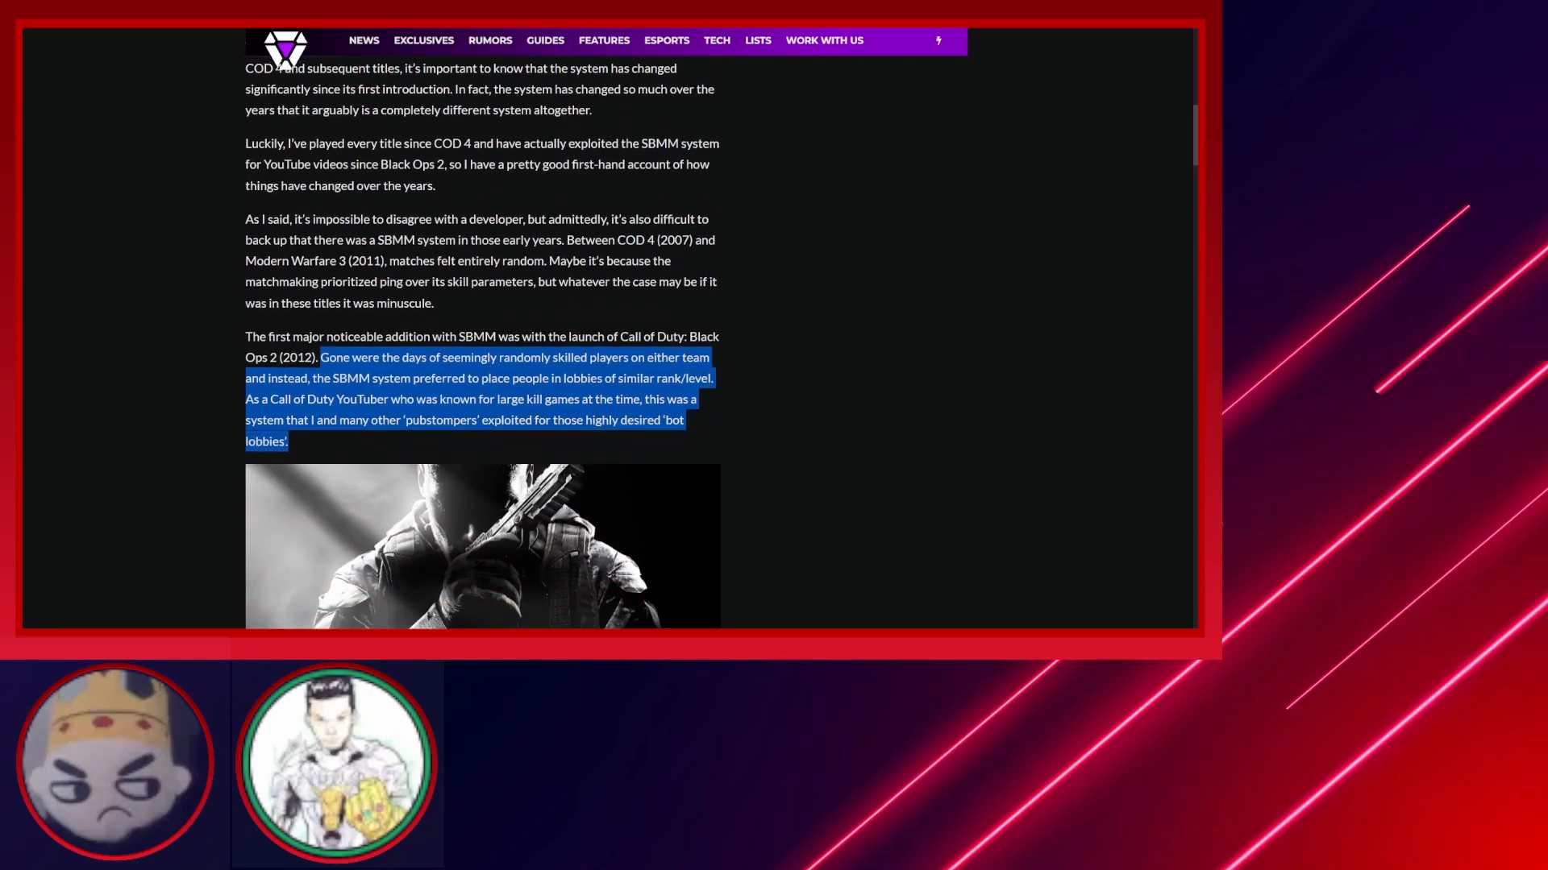
{"action": "scroll", "scroll_direction": "down", "scroll_amount": 3}
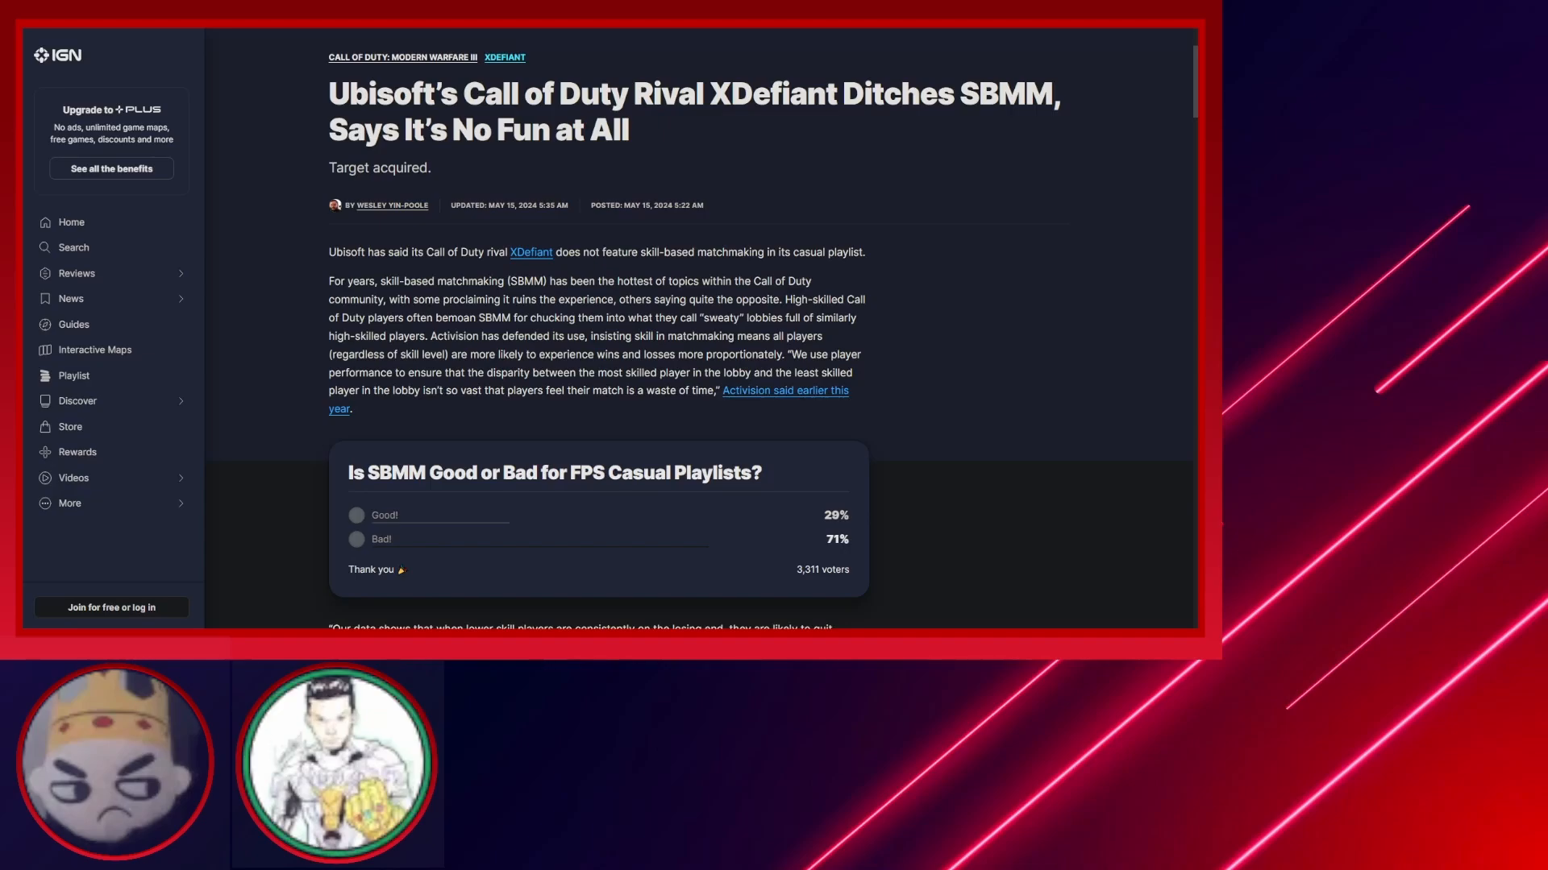
{"action": "scroll", "scroll_direction": "down", "scroll_amount": 3}
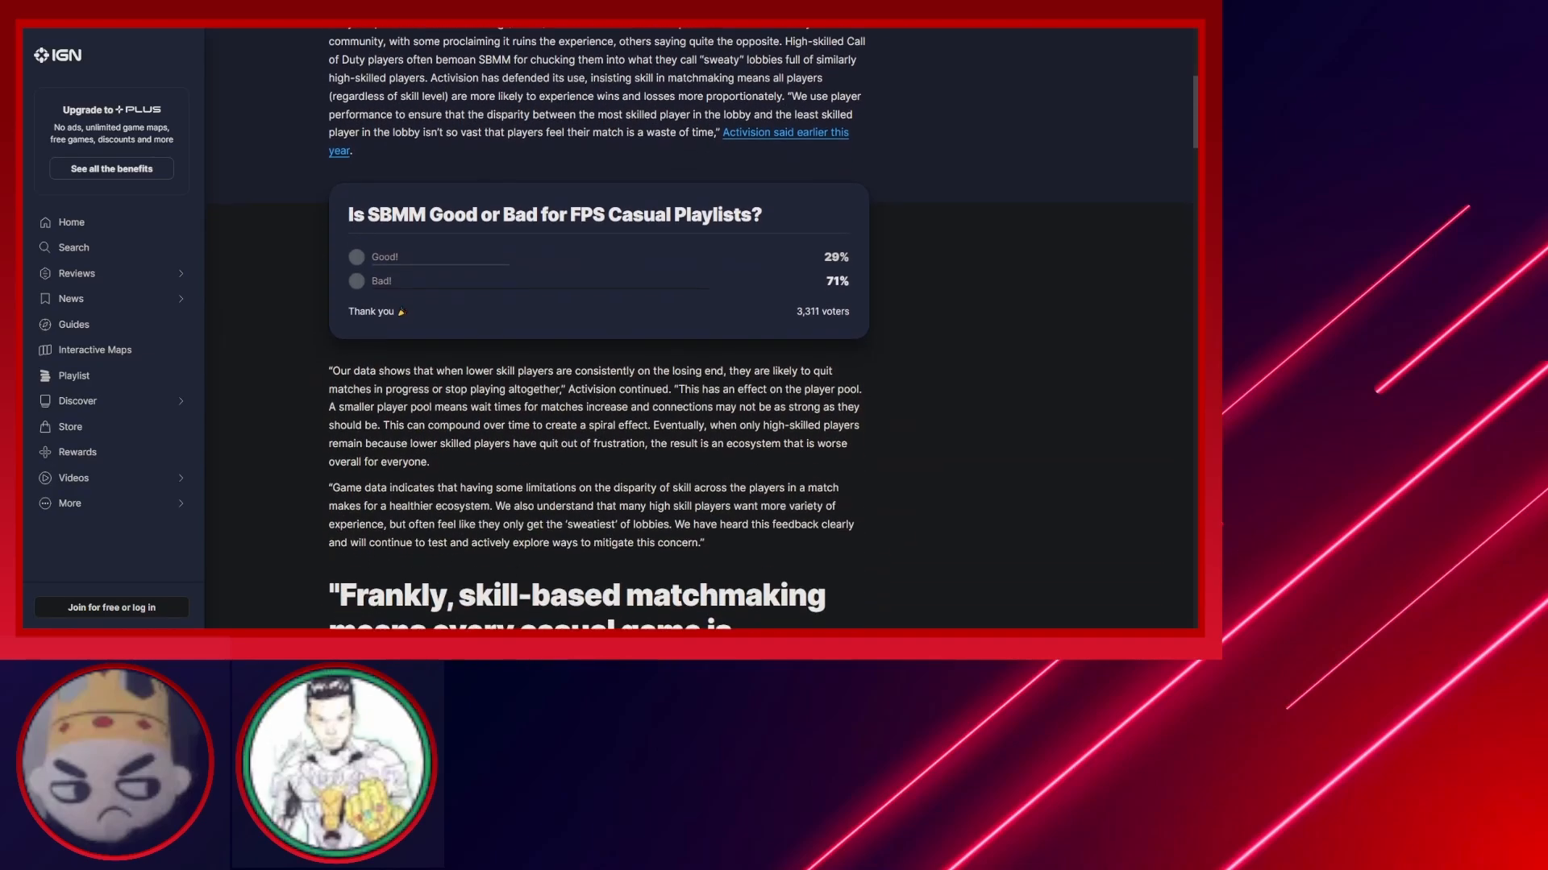
{"action": "scroll", "scroll_direction": "down", "scroll_amount": 3}
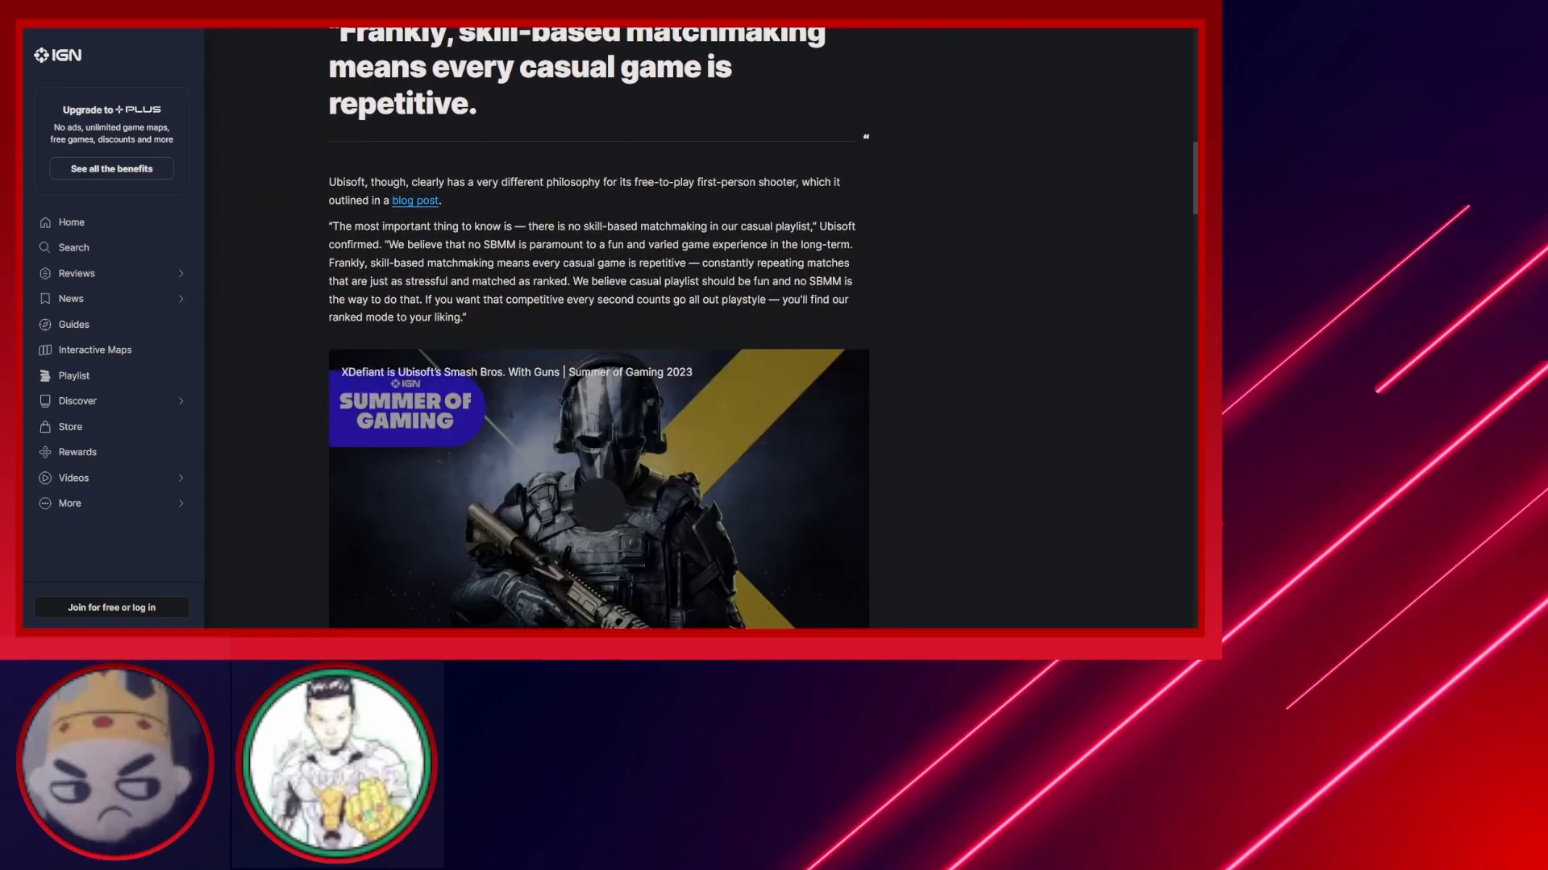
{"action": "scroll", "scroll_direction": "down", "scroll_amount": 3}
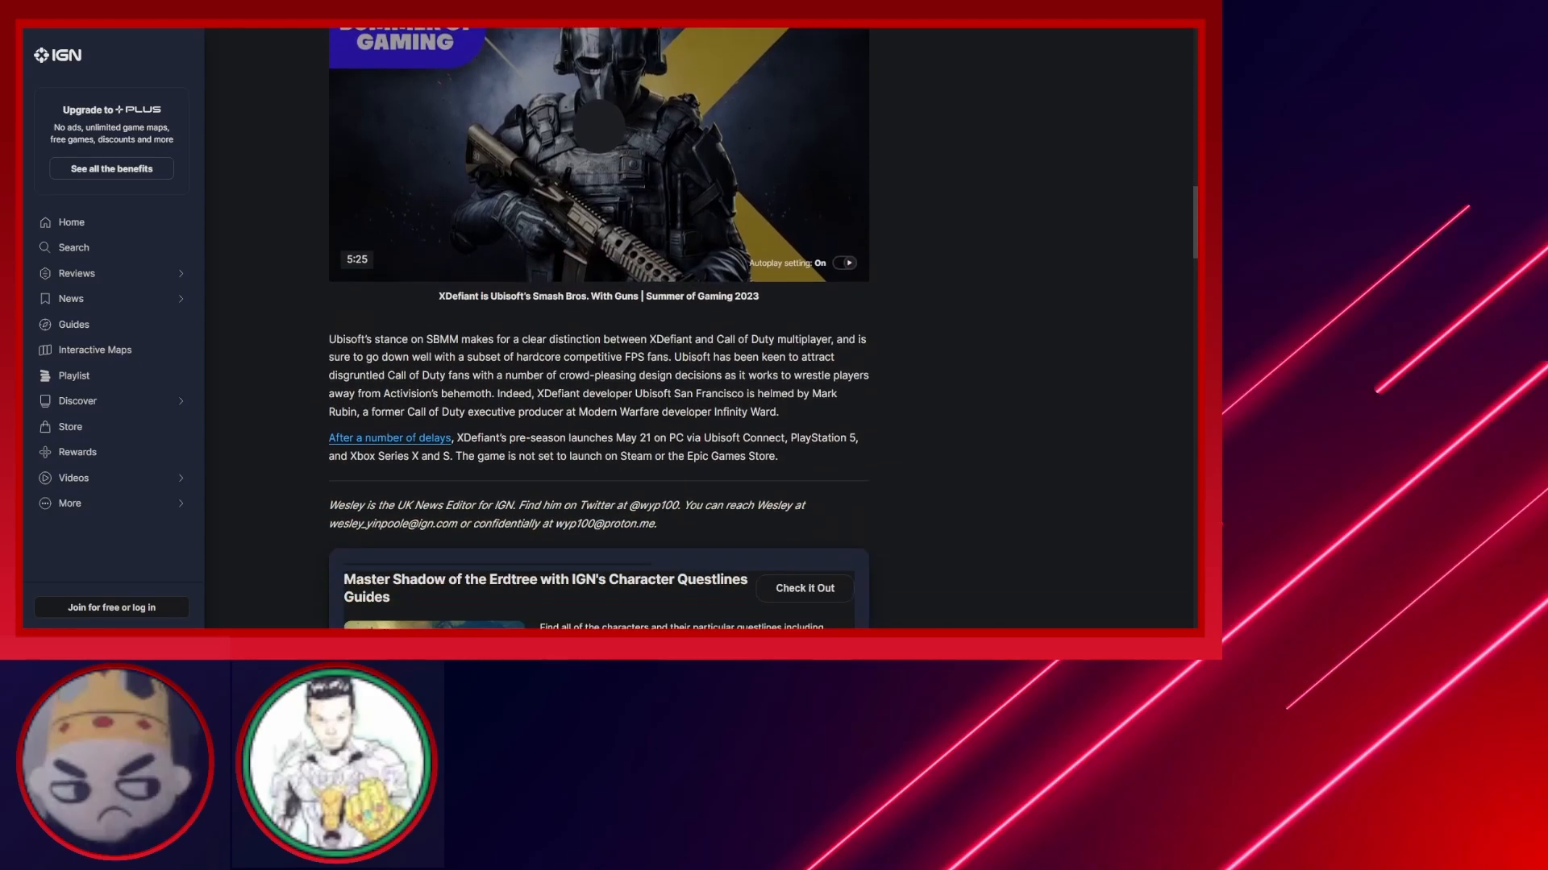
{"action": "scroll", "scroll_direction": "down", "scroll_amount": 3}
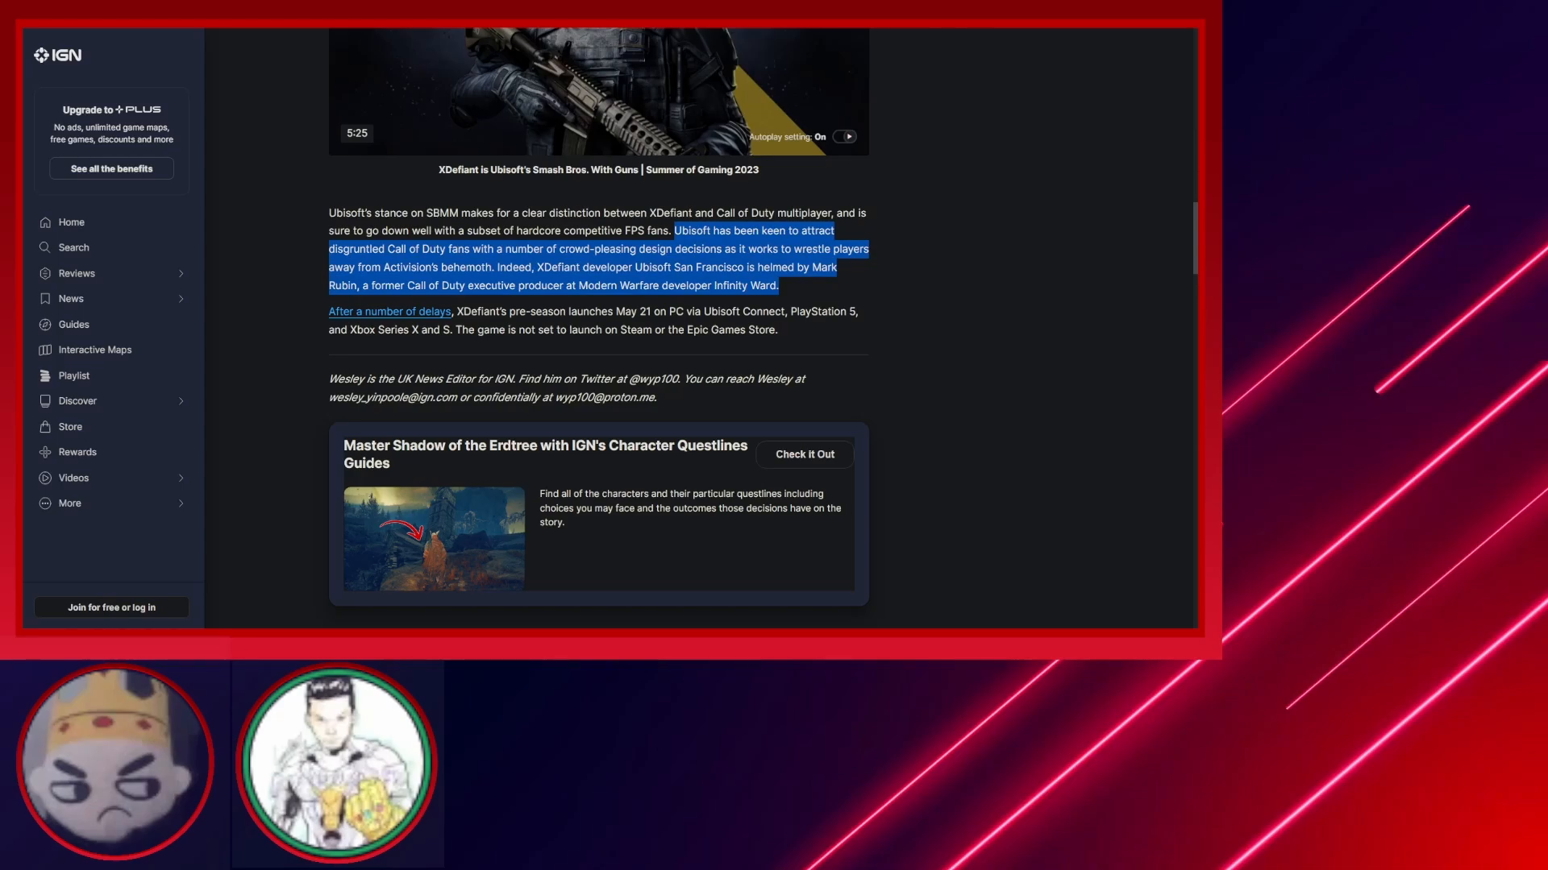
{"action": "scroll", "scroll_direction": "down", "scroll_amount": 3}
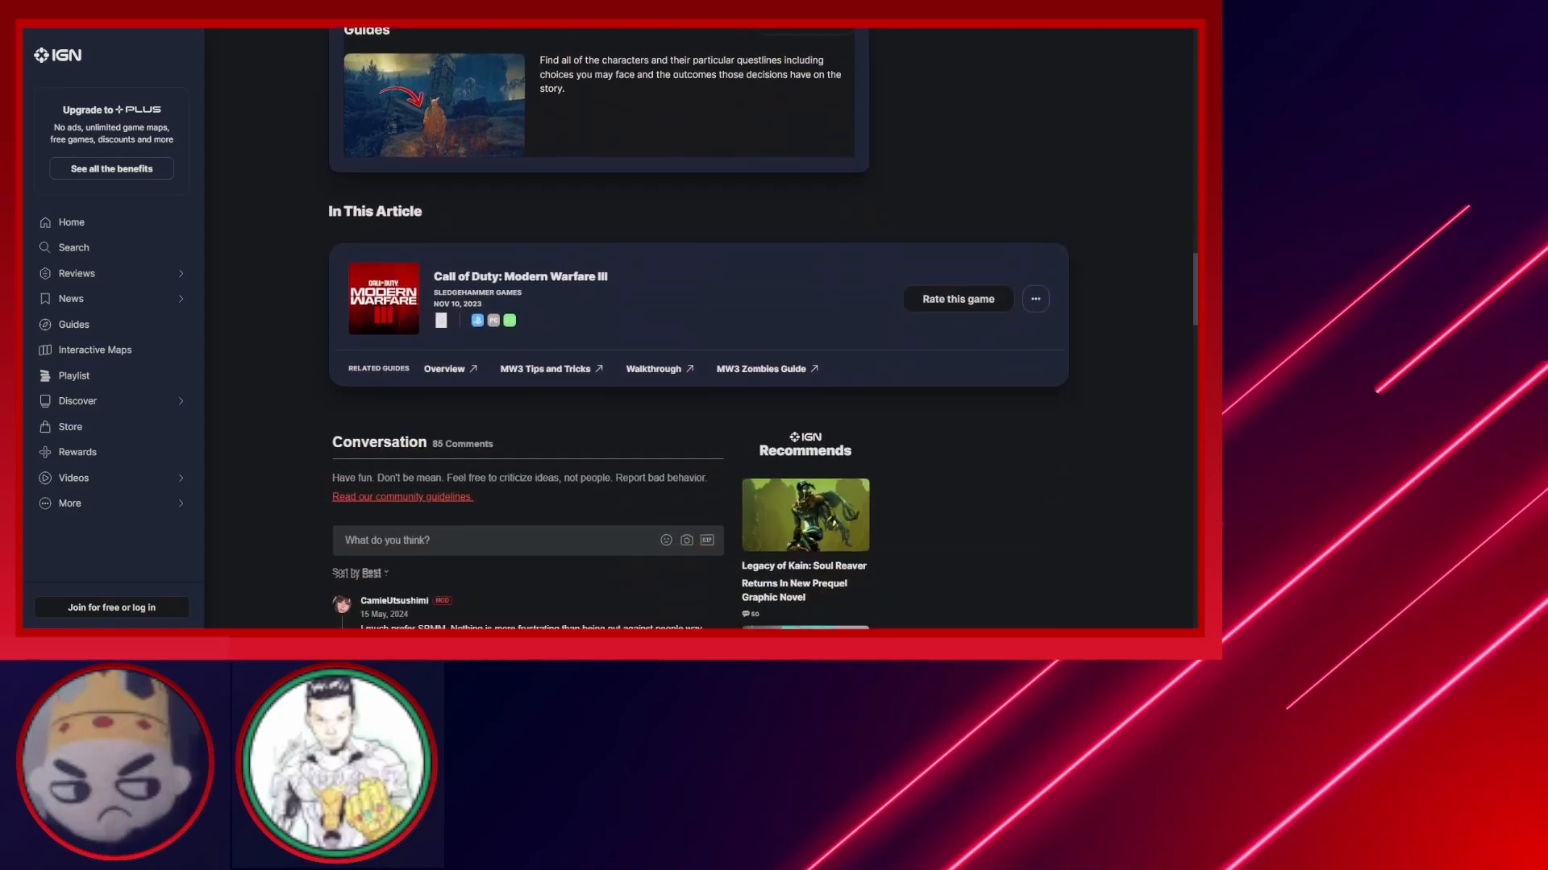
{"action": "scroll", "scroll_direction": "up", "scroll_amount": 3}
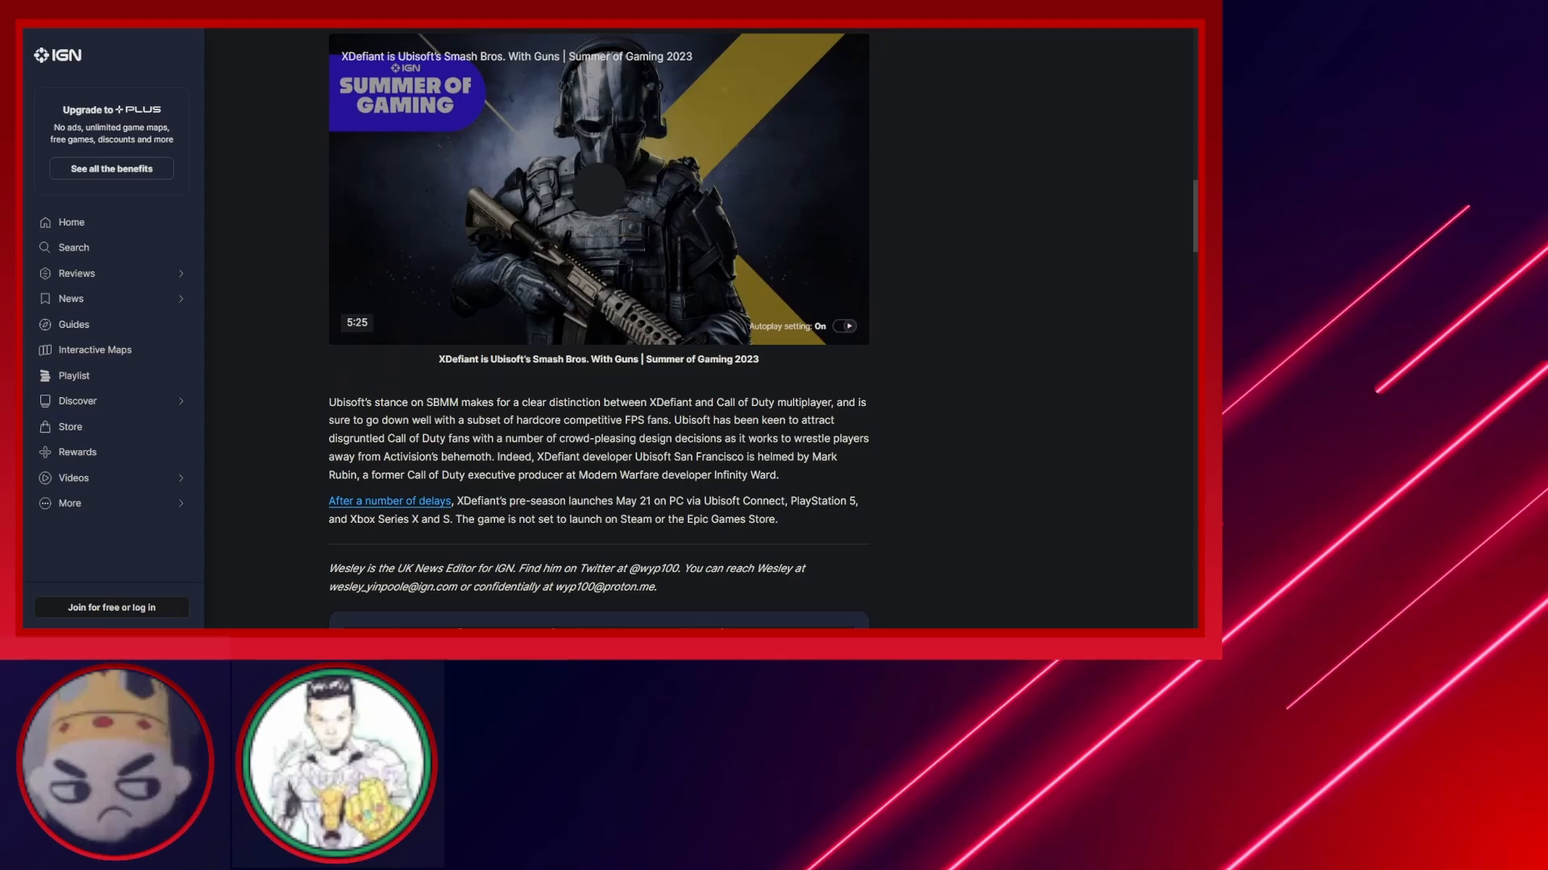
{"action": "scroll", "scroll_direction": "down", "scroll_amount": 3}
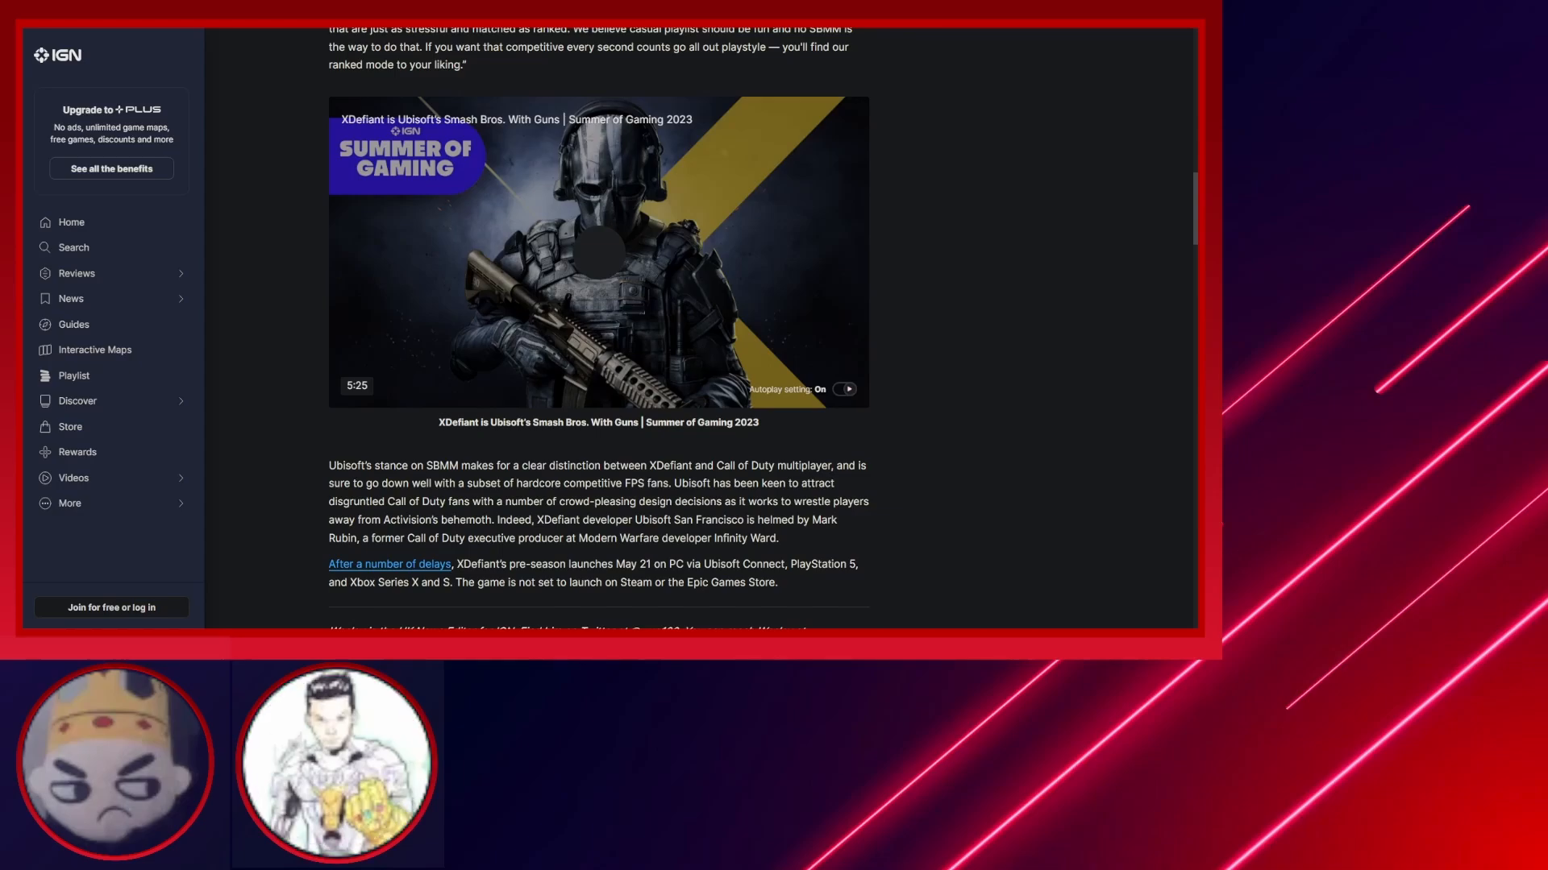
{"action": "left_click", "coordinate": [337, 762]}
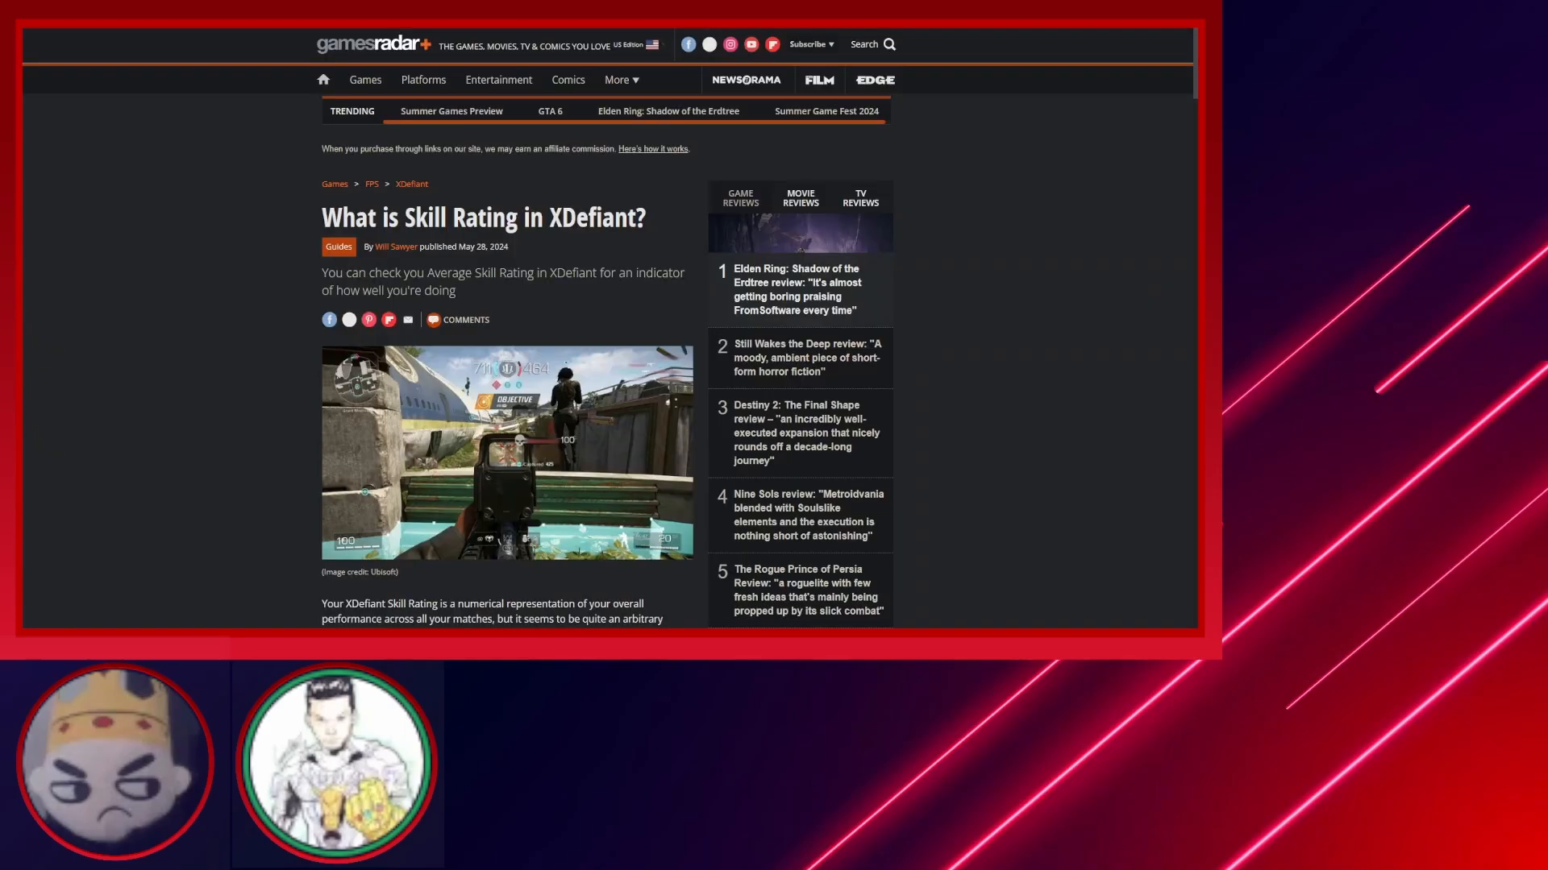
Scroll through the rest of the GamesRadar+ XDefiant skill rating guide.
{"action": "scroll", "scroll_direction": "down", "scroll_amount": 3}
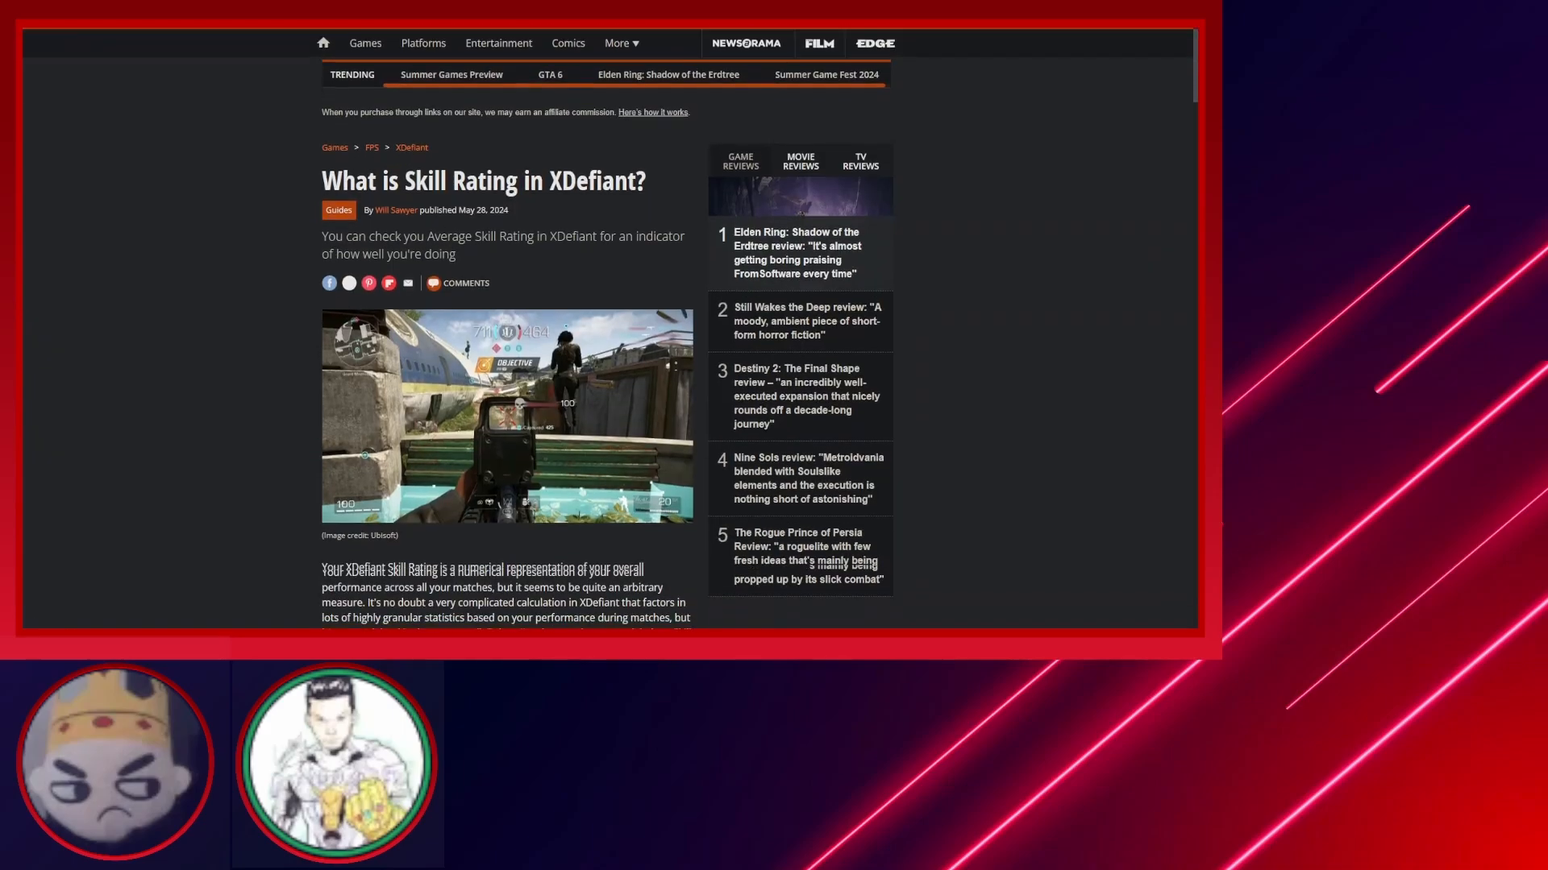
{"action": "scroll", "scroll_direction": "down", "scroll_amount": 3}
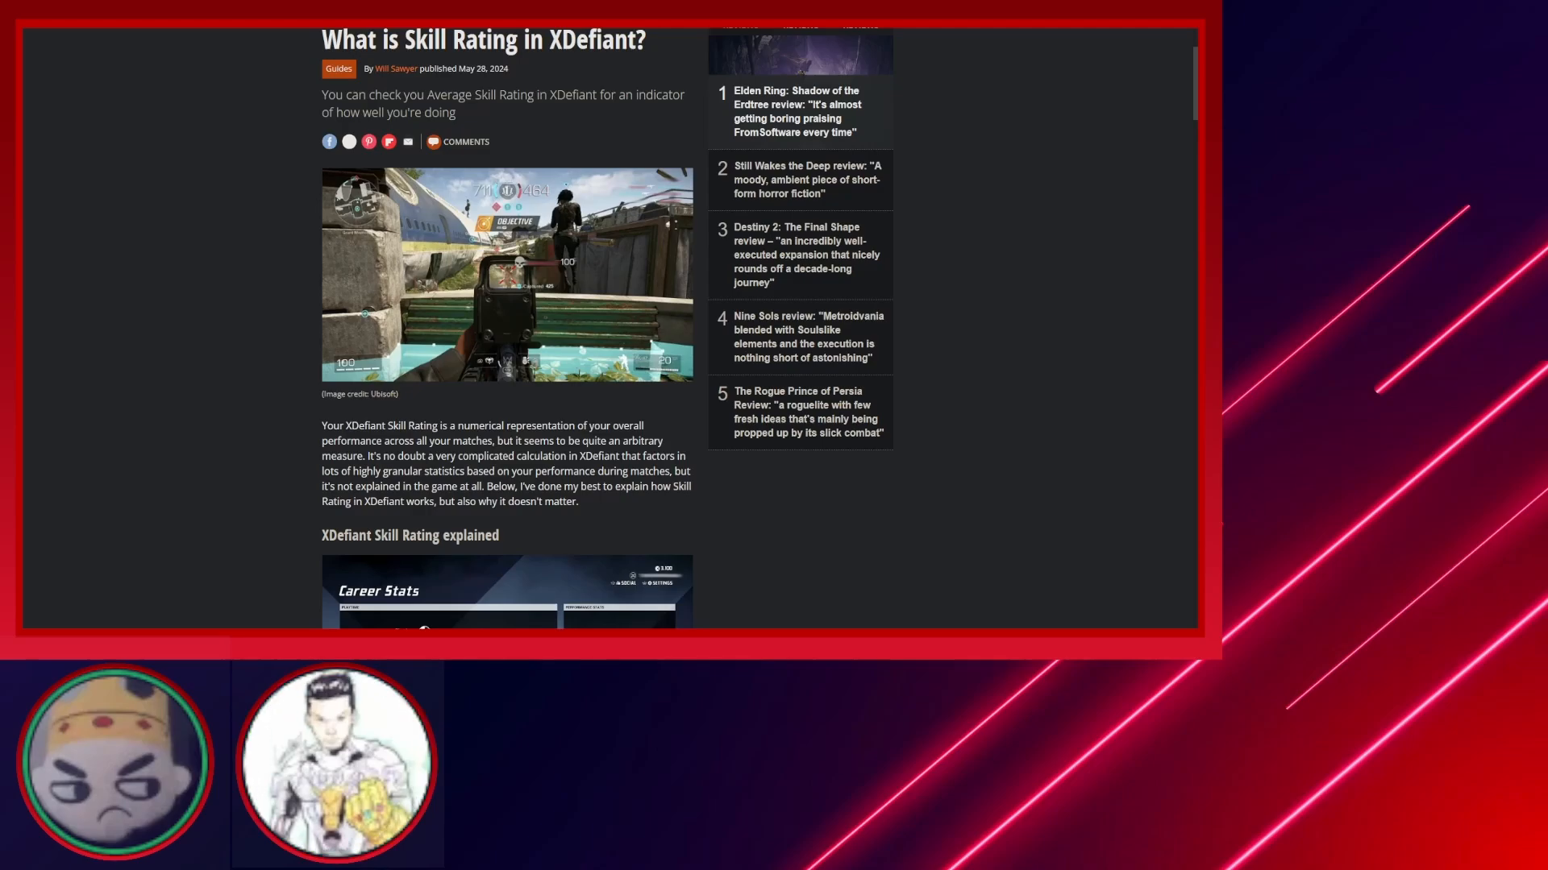
{"action": "scroll", "scroll_direction": "down", "scroll_amount": 3}
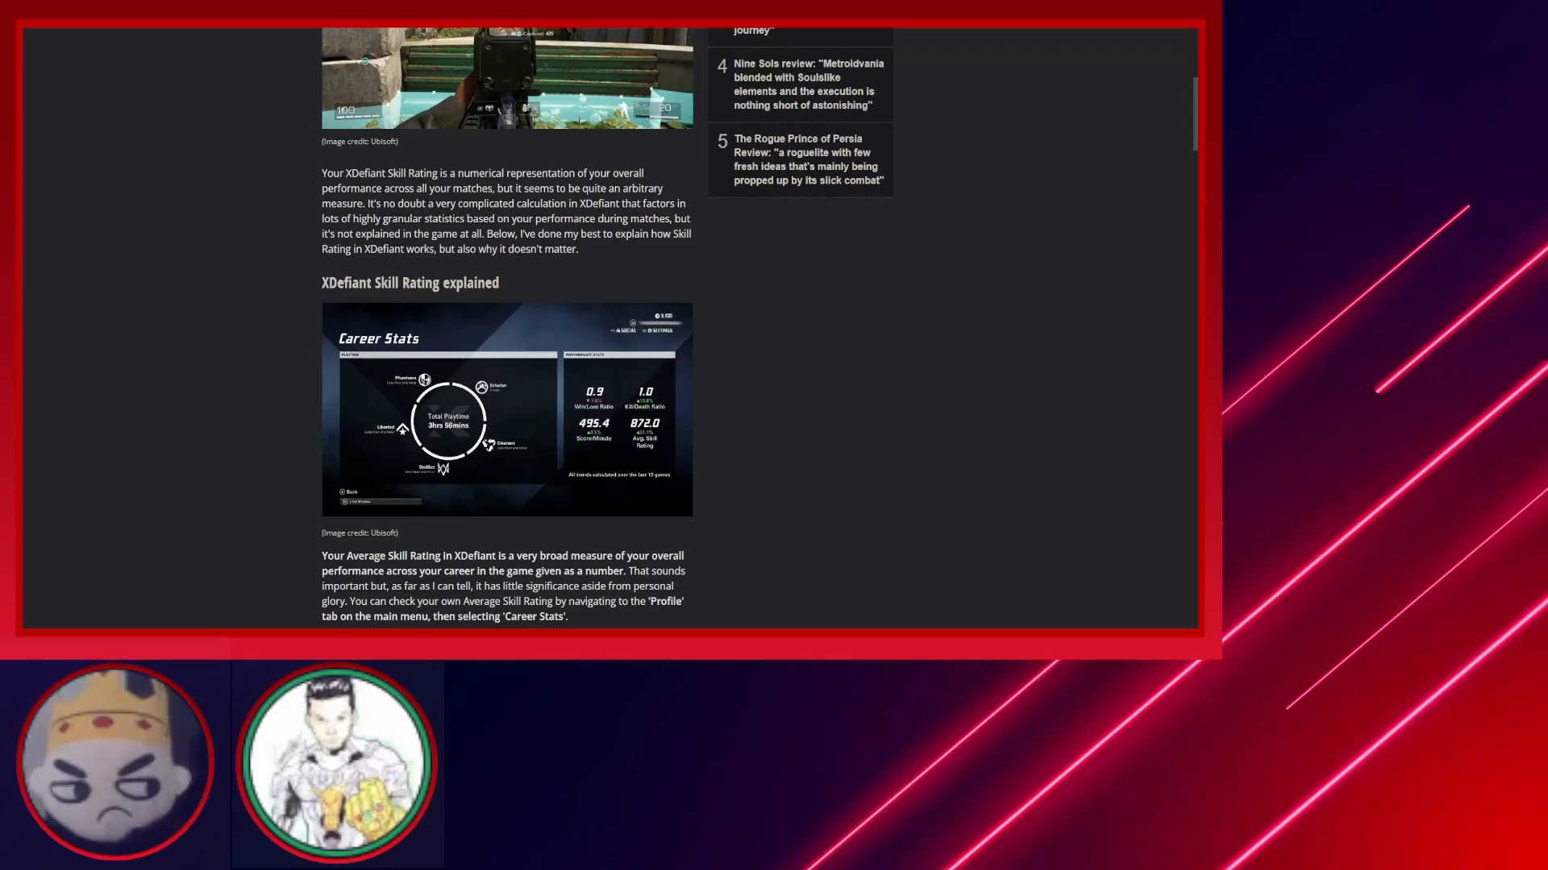
{"action": "scroll", "scroll_direction": "down", "scroll_amount": 3}
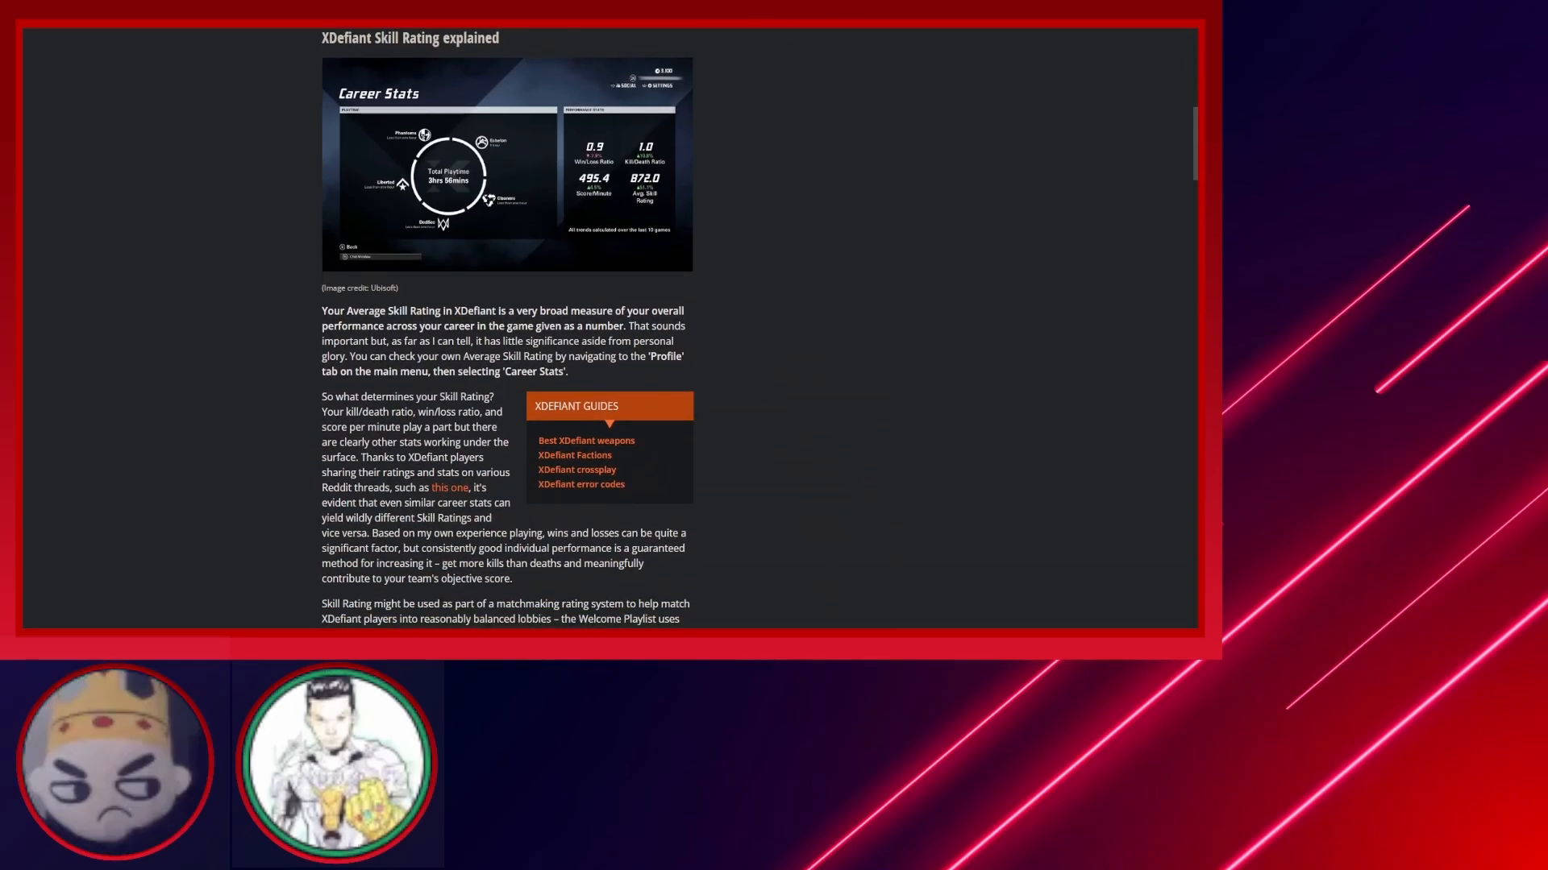
{"action": "scroll", "scroll_direction": "down", "scroll_amount": 3}
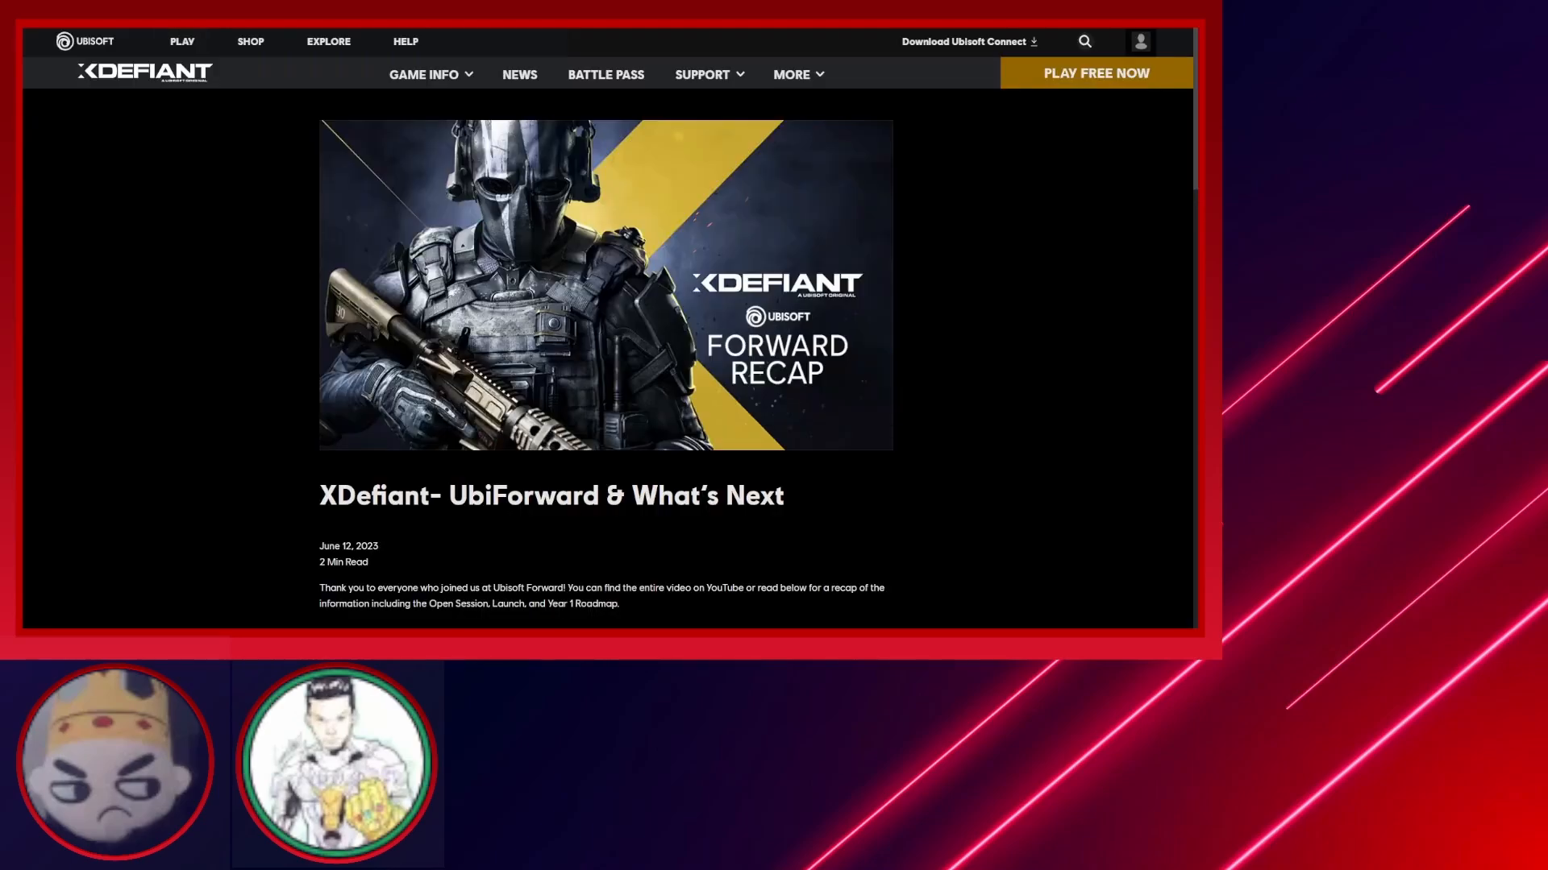
{"action": "scroll", "scroll_direction": "down", "scroll_amount": 3}
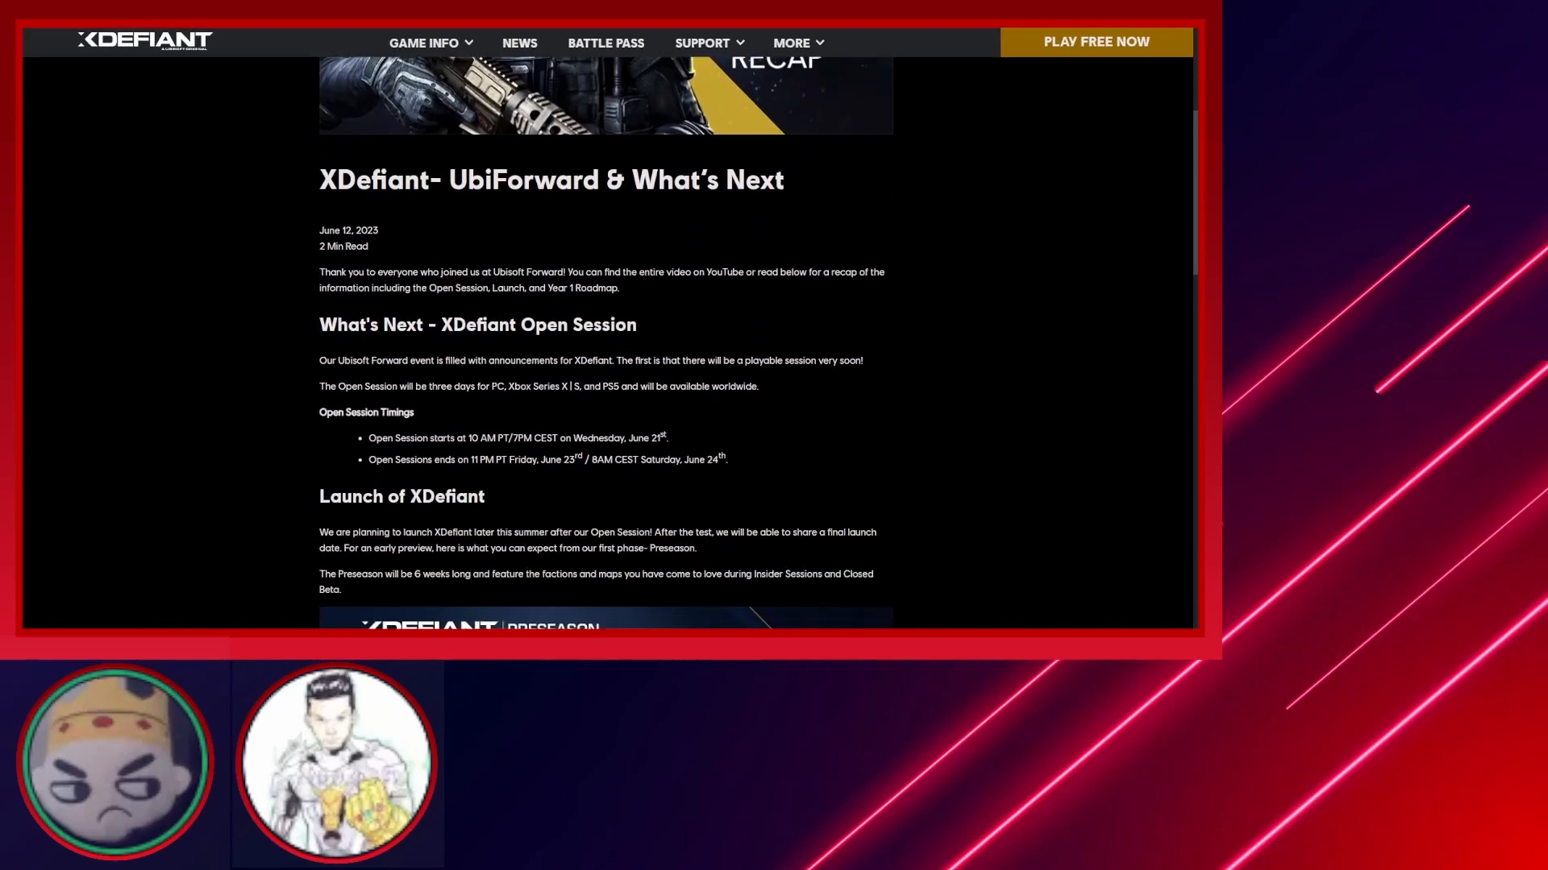
{"action": "scroll", "scroll_direction": "down", "scroll_amount": 3}
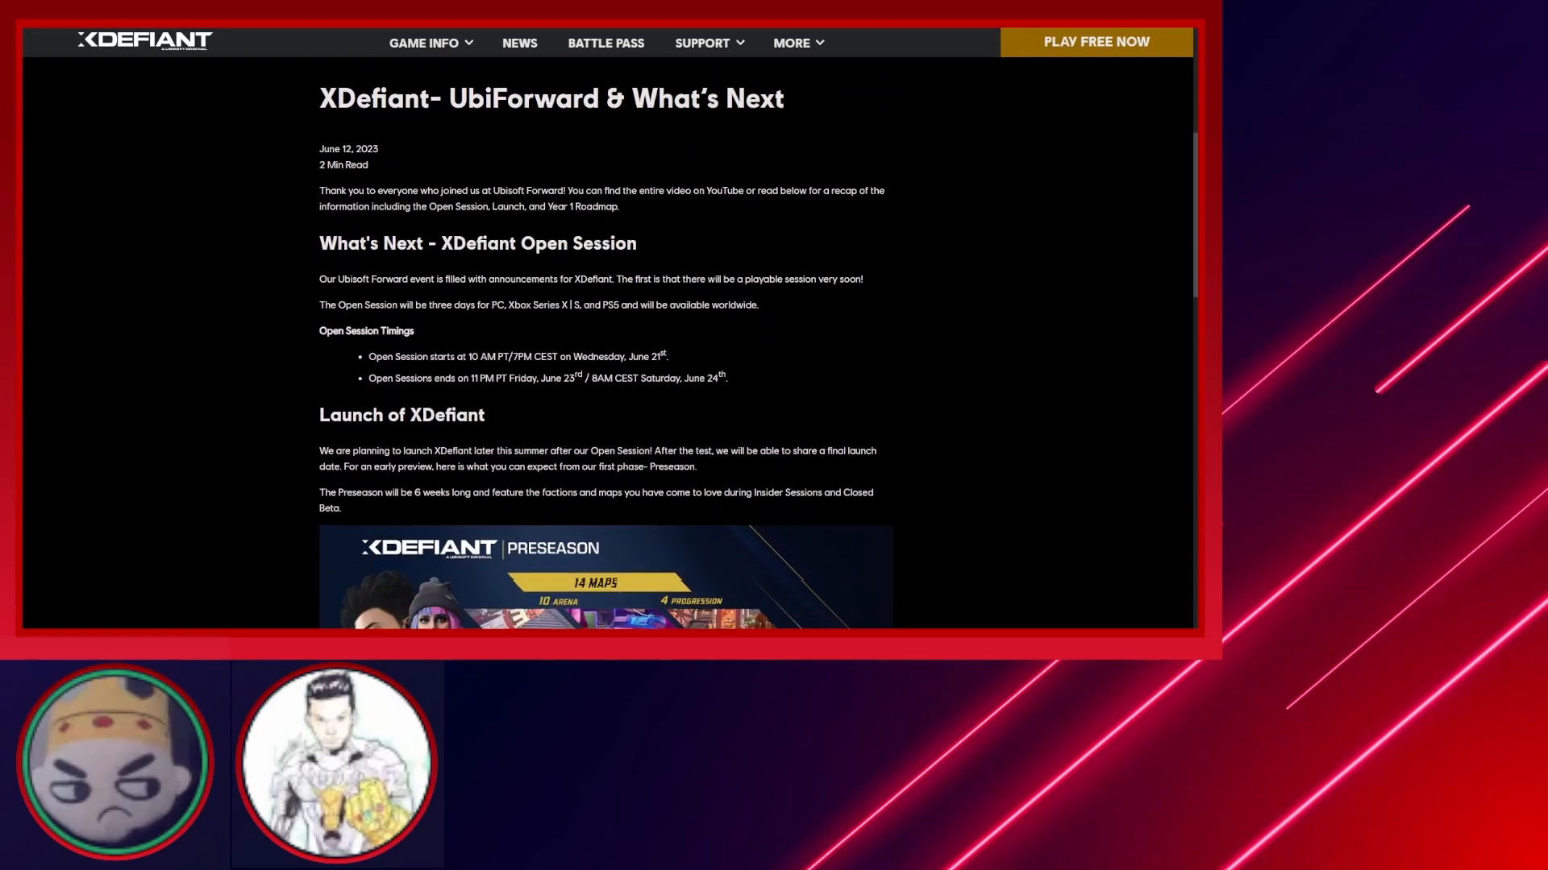
{"action": "scroll", "scroll_direction": "down", "scroll_amount": 3}
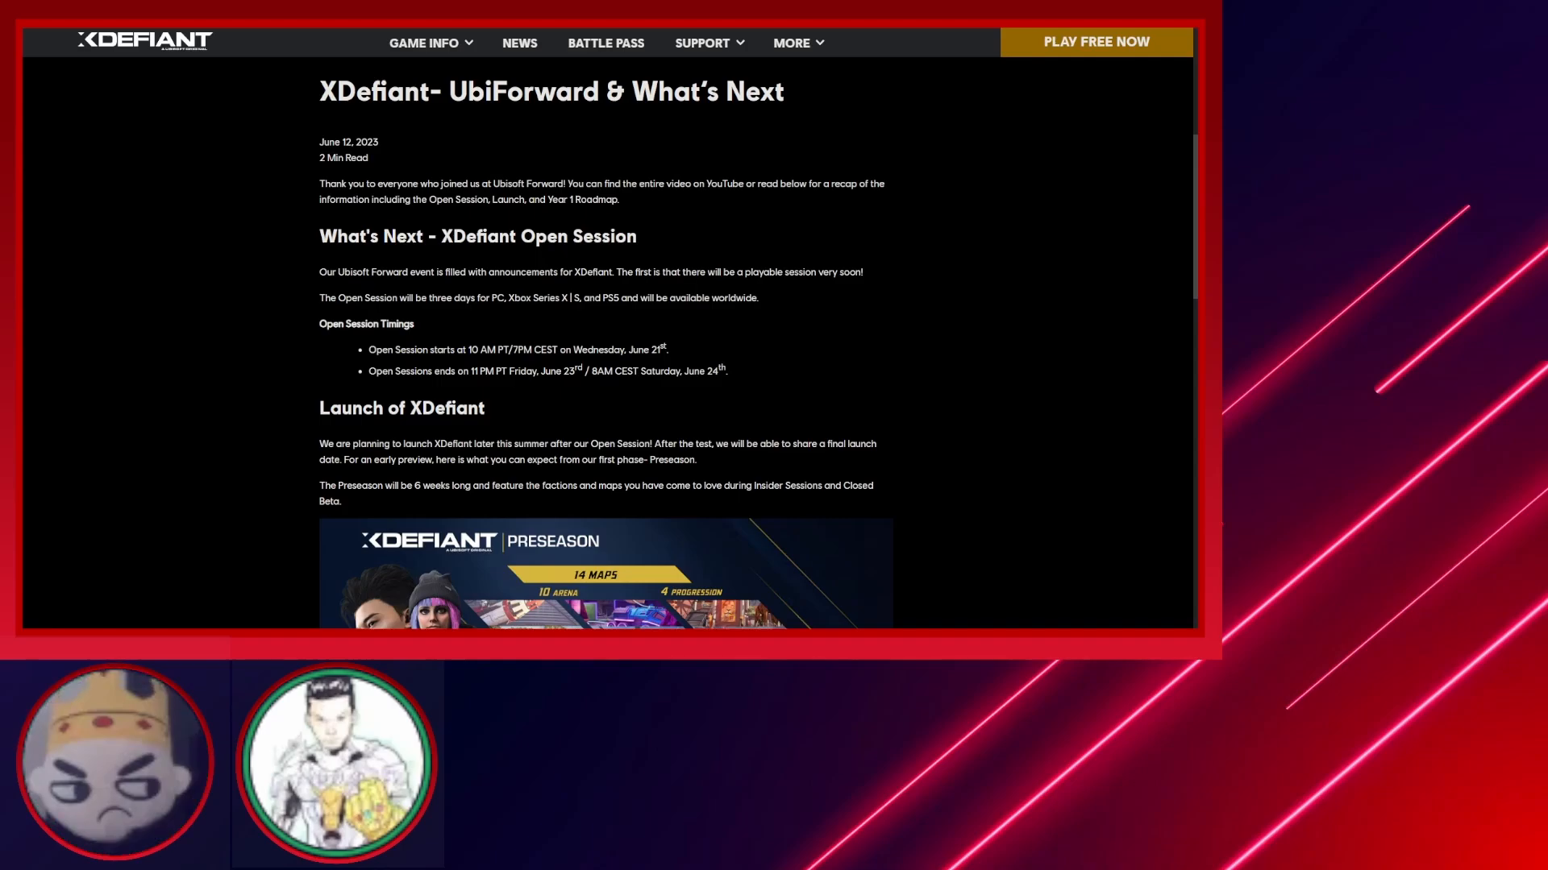
{"action": "scroll", "scroll_direction": "down", "scroll_amount": 3}
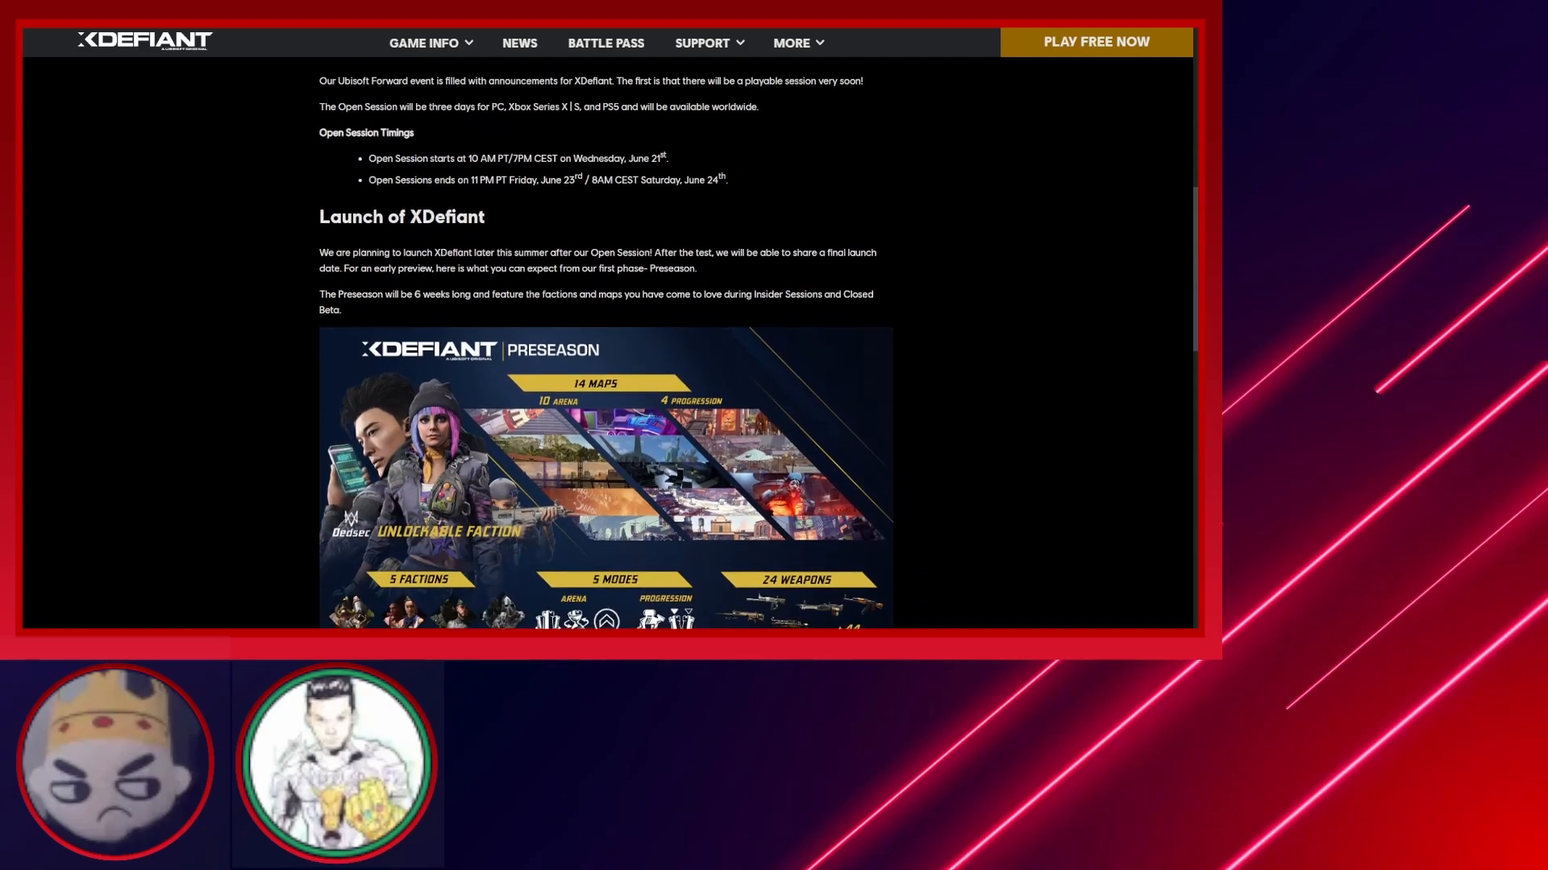
{"action": "scroll", "scroll_direction": "down", "scroll_amount": 3}
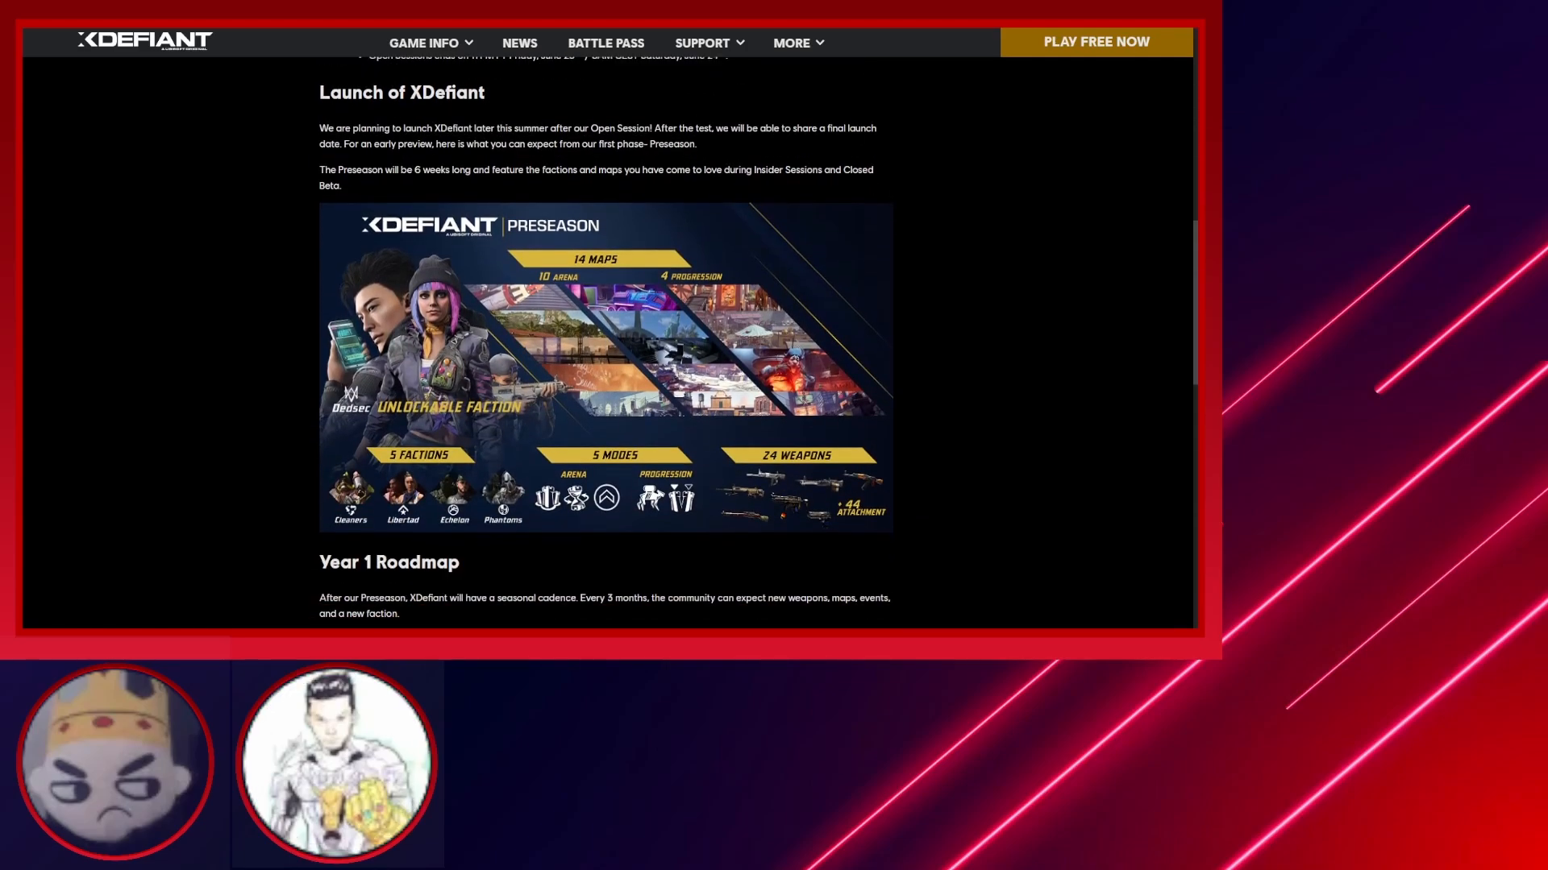
{"action": "scroll", "scroll_direction": "down", "scroll_amount": 3}
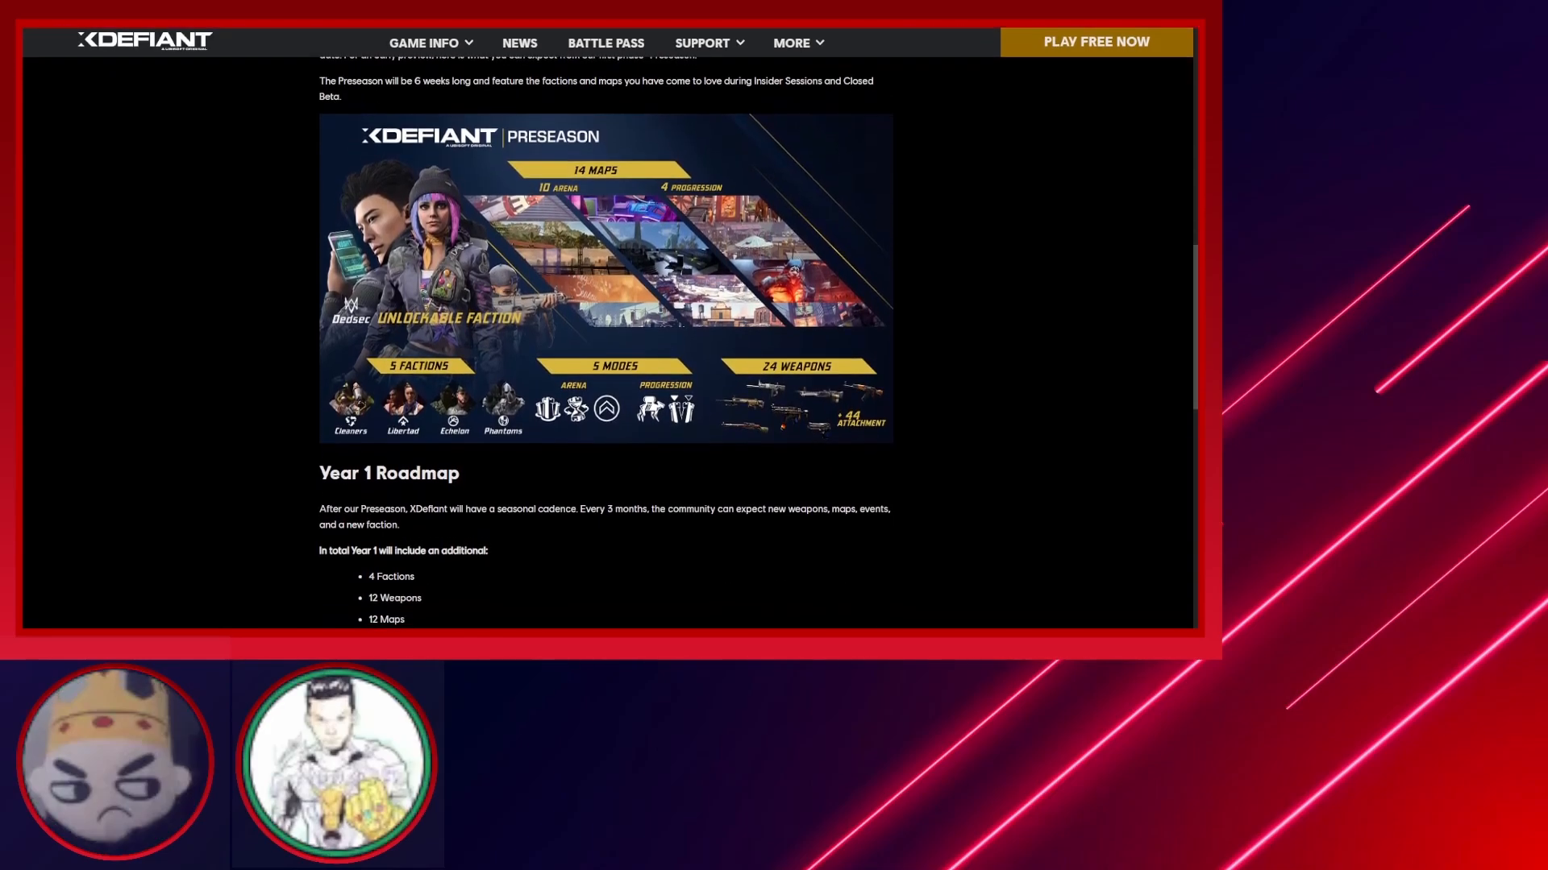
{"action": "scroll", "scroll_direction": "down", "scroll_amount": 3}
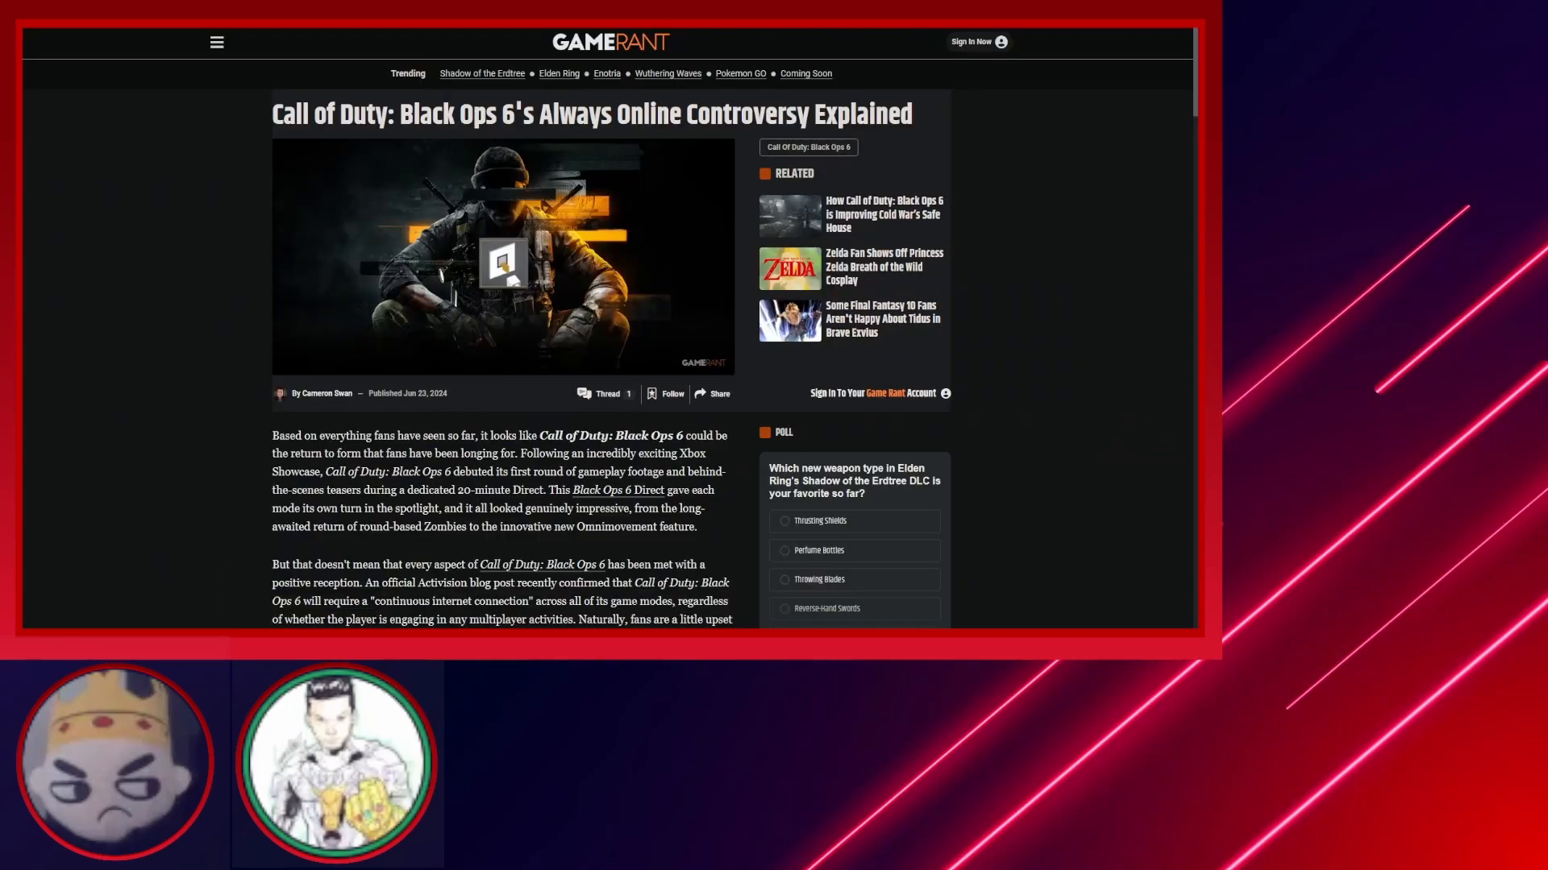
Scroll the Game Rant Black Ops 6 article to its 'Always Online Conundrum Explained' section.
{"action": "scroll", "scroll_direction": "down", "scroll_amount": 3}
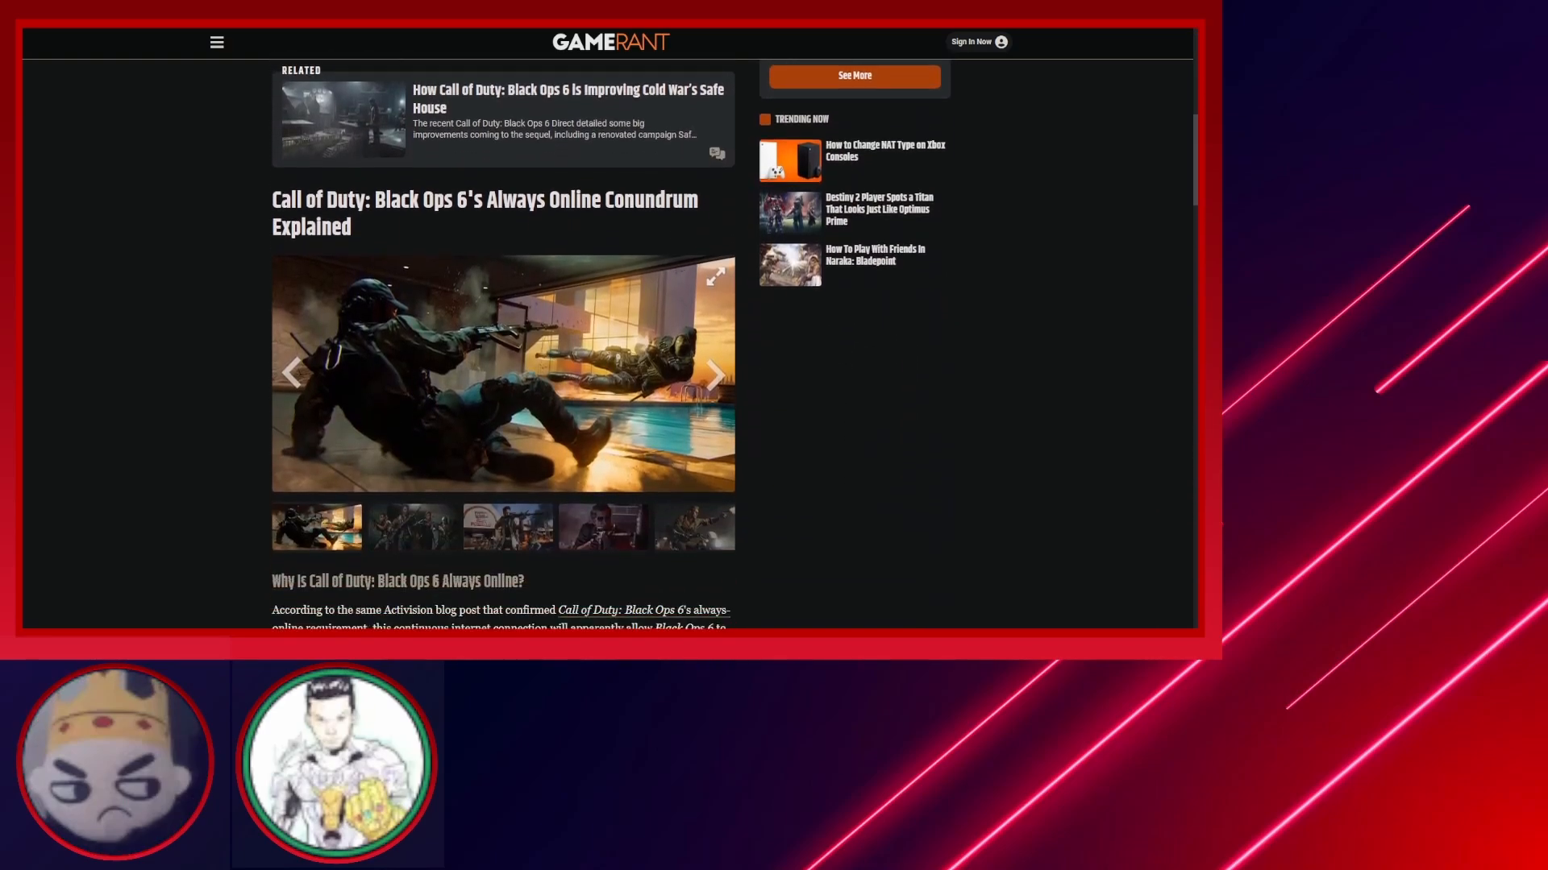
Highlight the always-online downsides and campaign-lag paragraphs while reading the section.
{"action": "scroll", "scroll_direction": "down", "scroll_amount": 3}
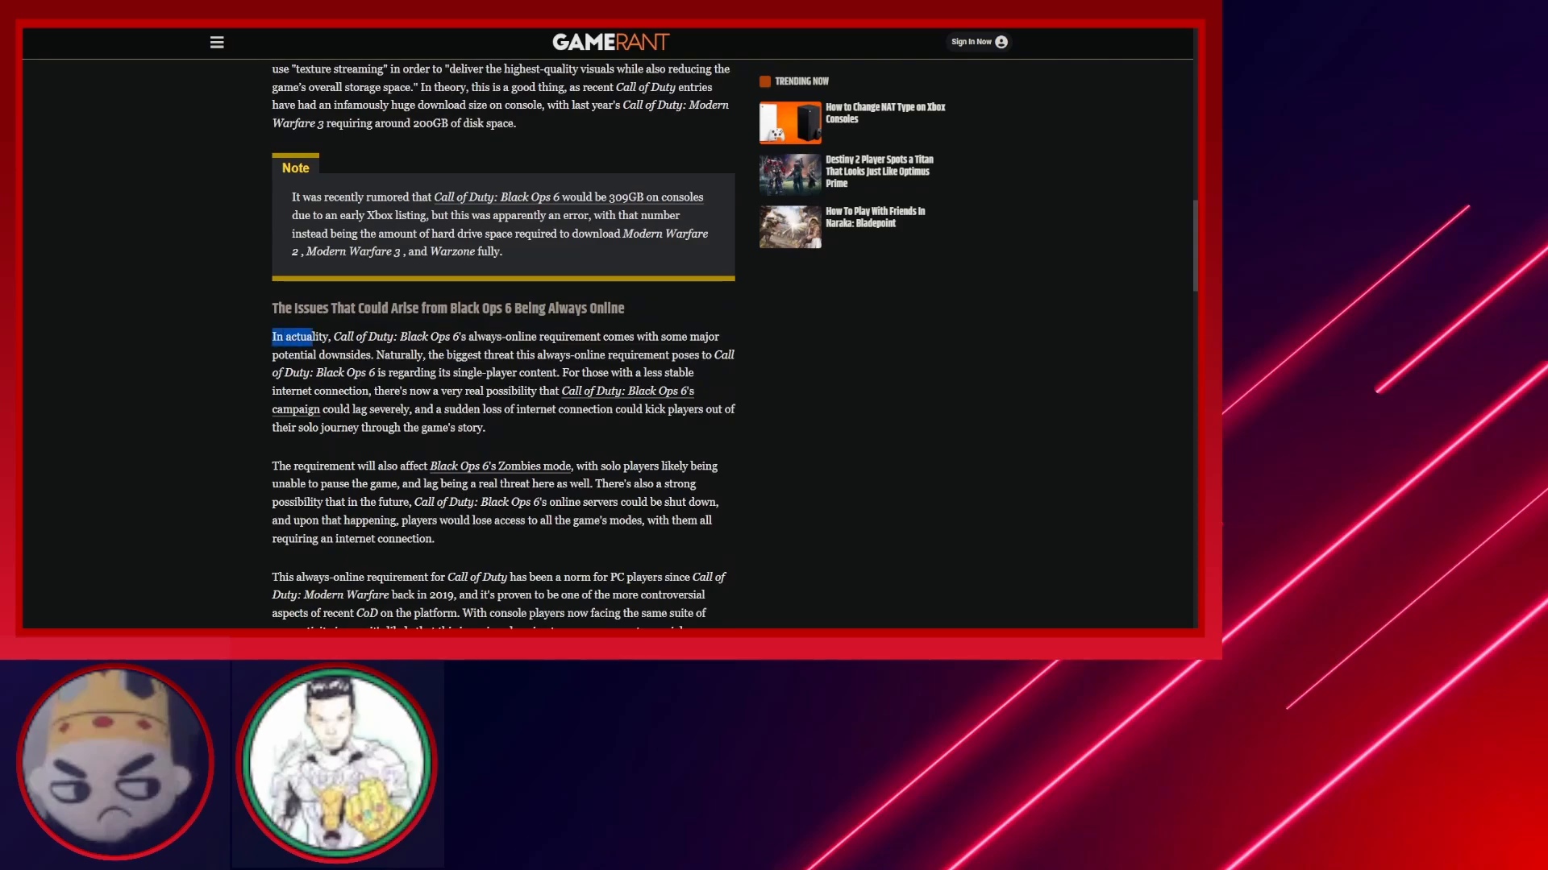
{"action": "left_click_drag", "start_coordinate": [294, 336], "coordinate": [543, 354]}
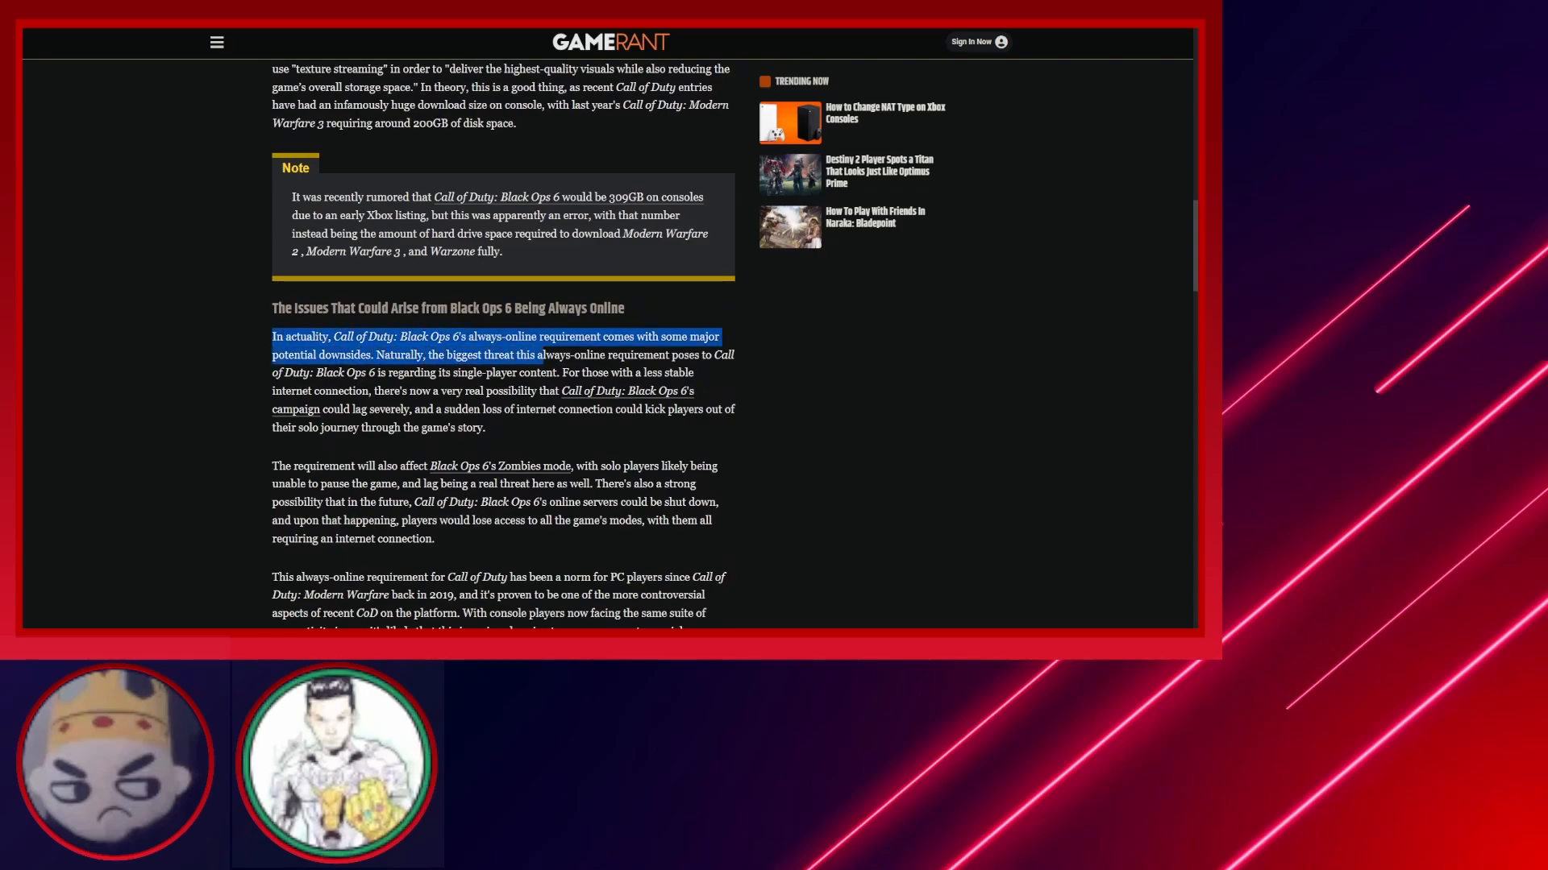
{"action": "left_click_drag", "start_coordinate": [539, 354], "coordinate": [485, 427]}
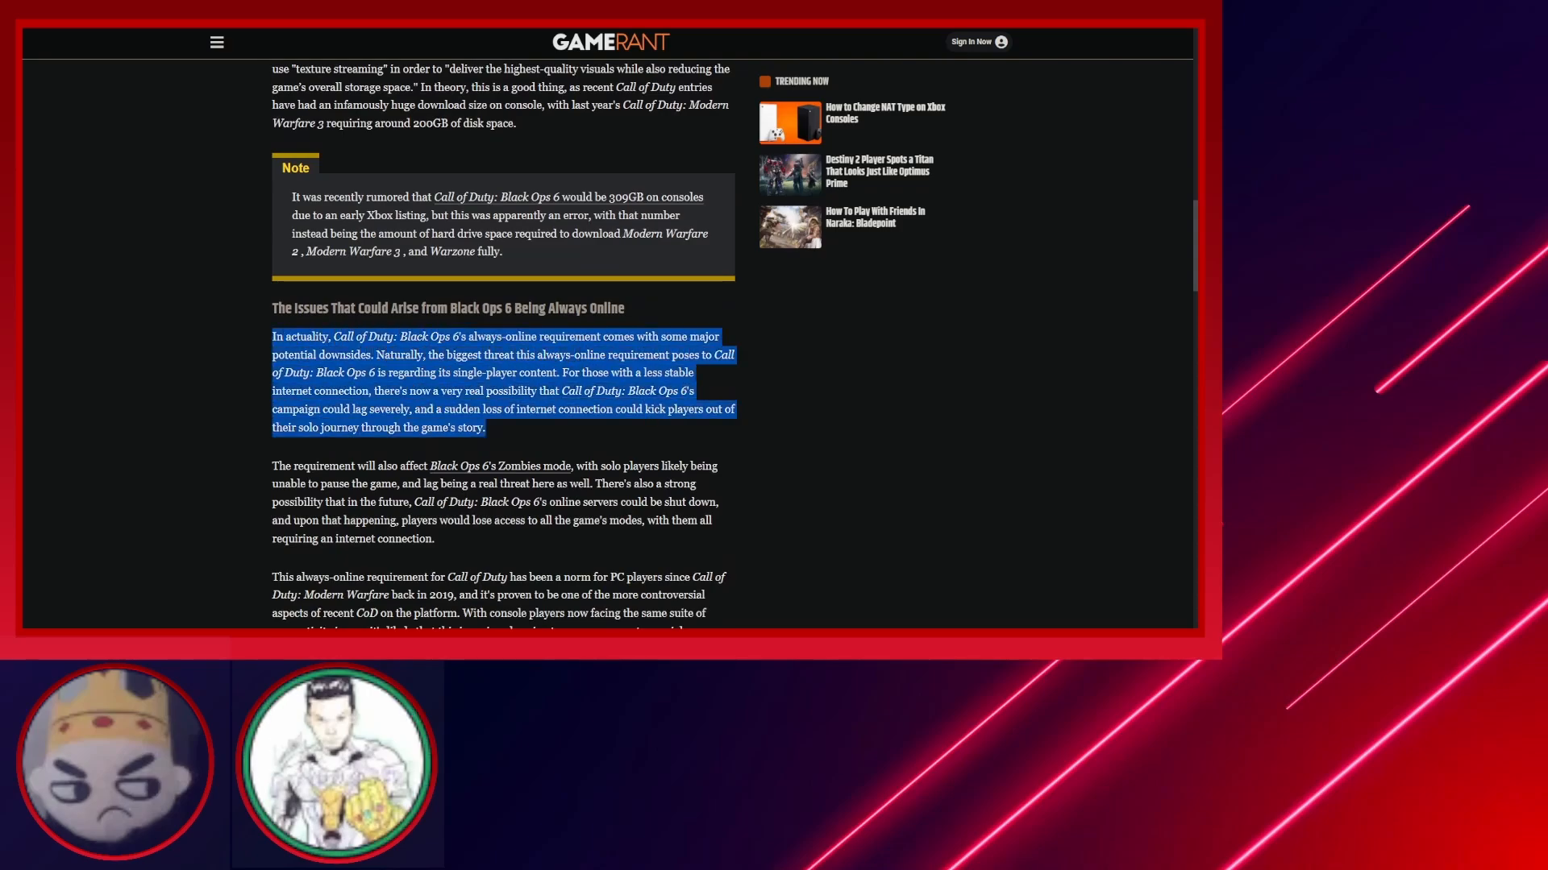
{"action": "scroll", "scroll_direction": "down", "scroll_amount": 3}
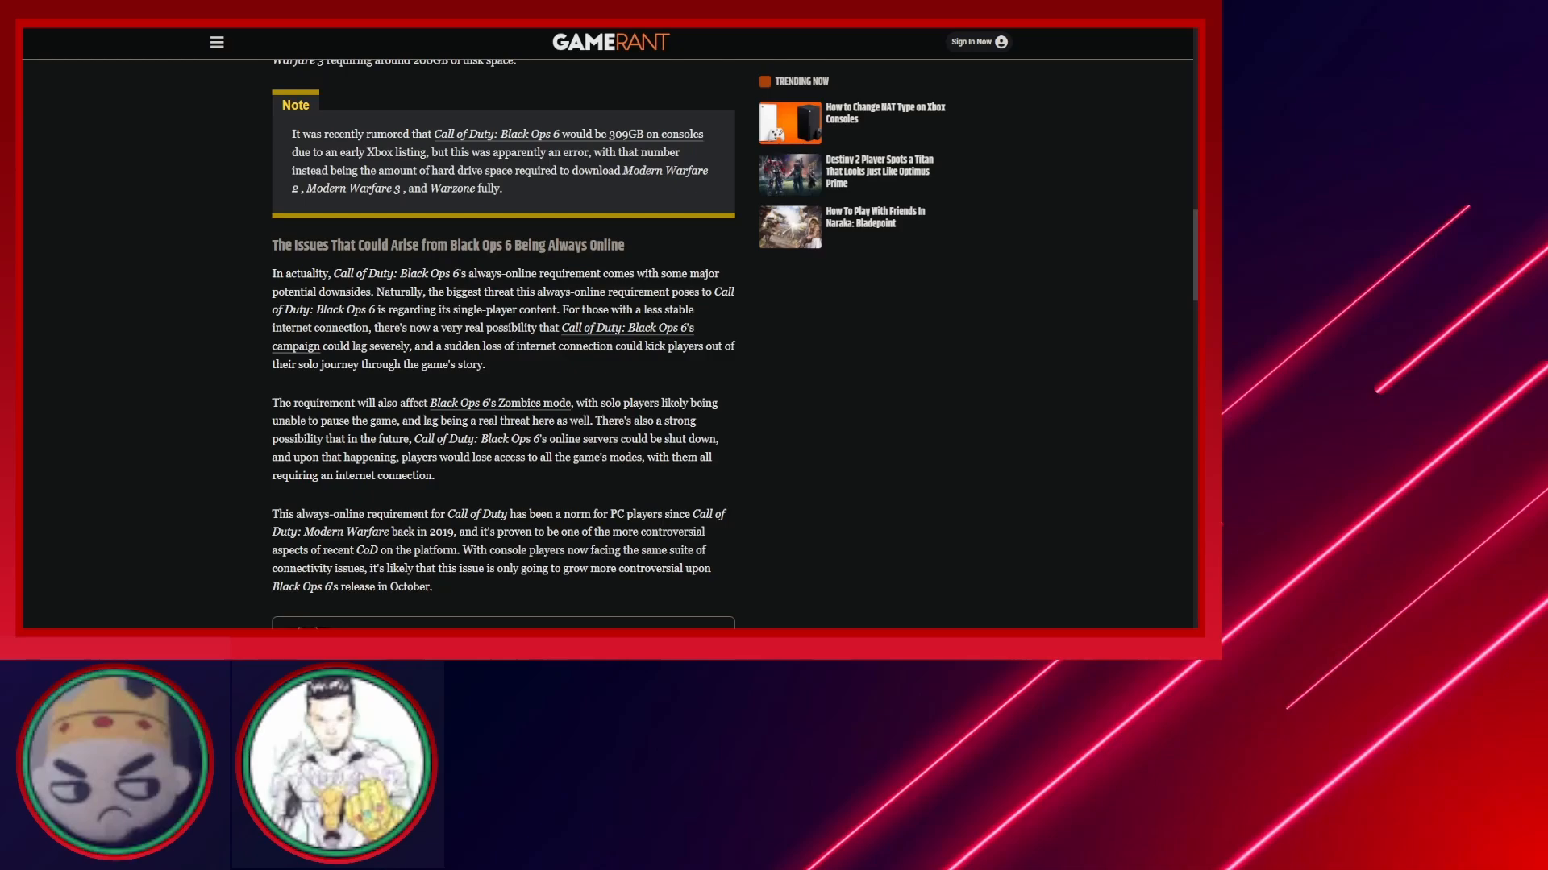
{"action": "left_click_drag", "start_coordinate": [273, 403], "coordinate": [434, 474]}
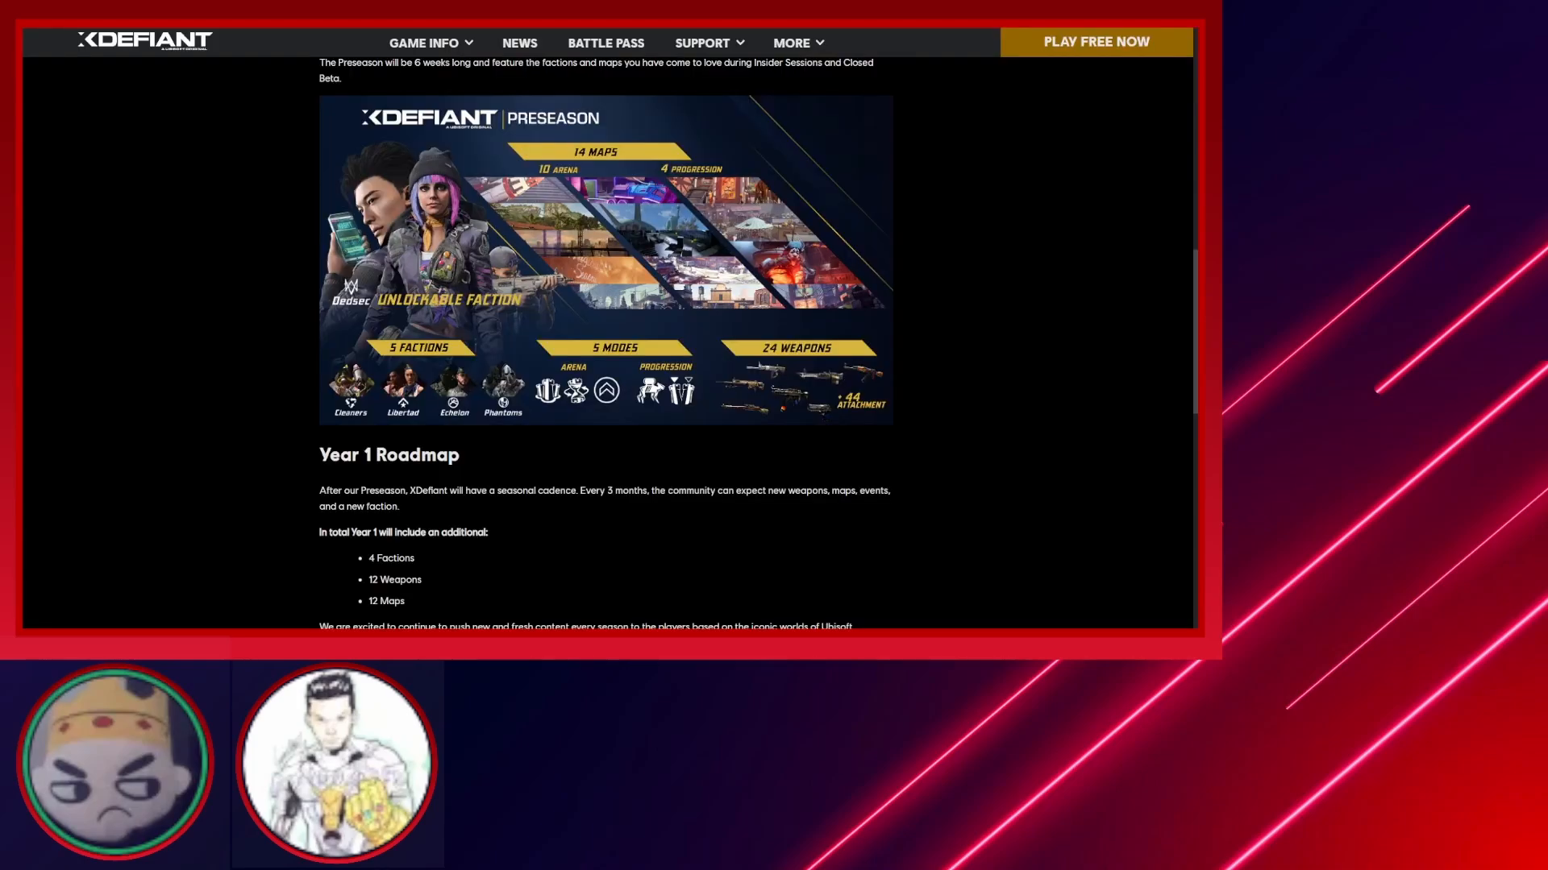
Scroll down to the highlights of Game Rant's Helldivers 2 player-count article.
{"action": "scroll", "scroll_direction": "down", "scroll_amount": 3}
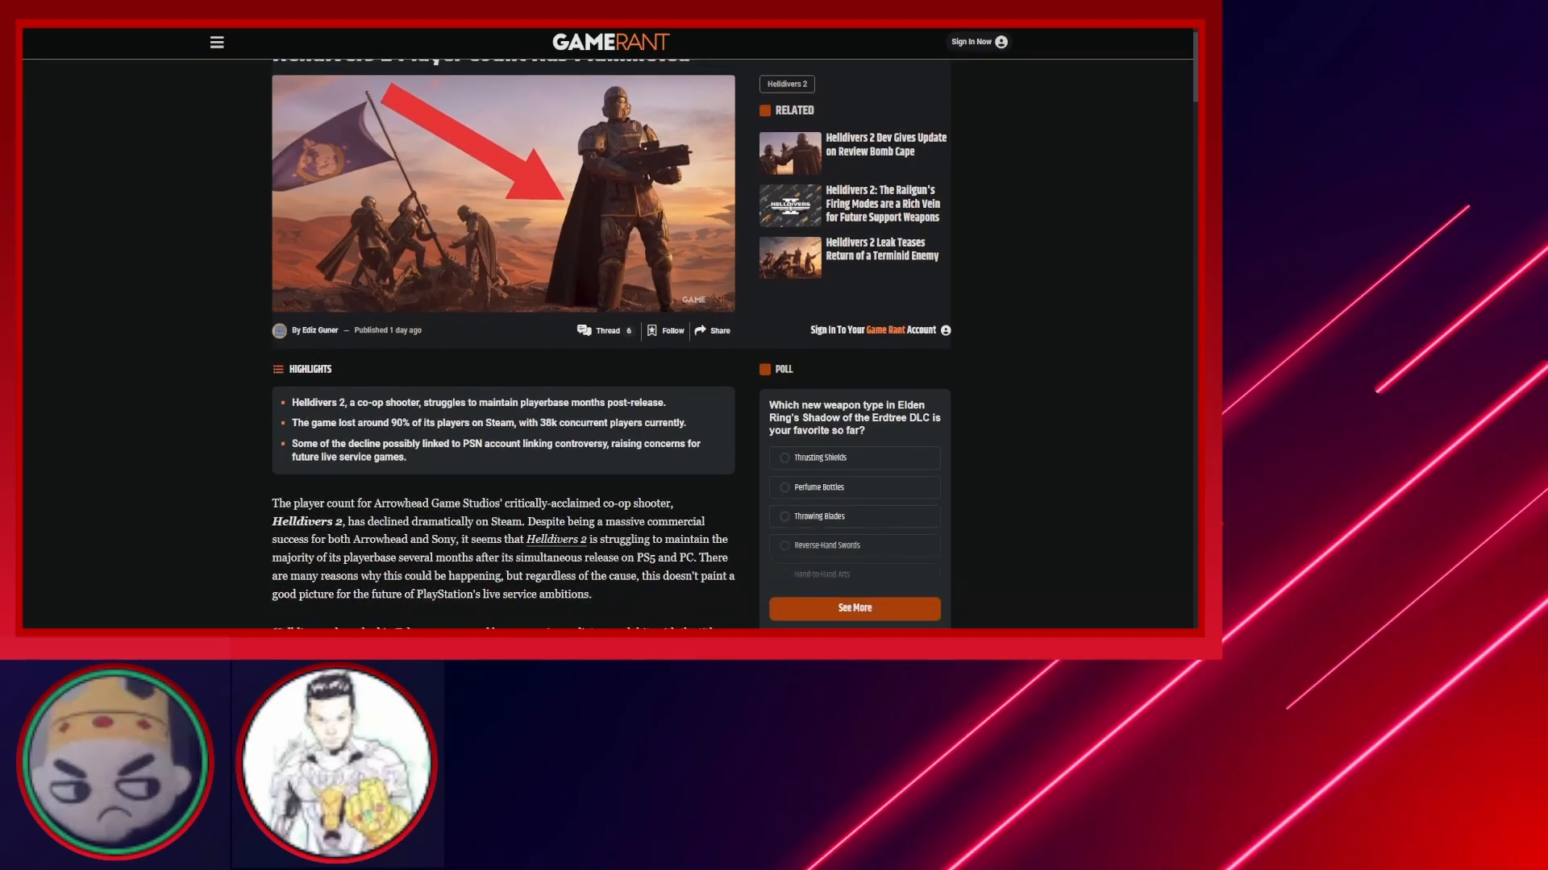
Scroll to the SteamDB chart showing 38,048 players now and a 458,709 all-time peak.
{"action": "scroll", "scroll_direction": "down", "scroll_amount": 3}
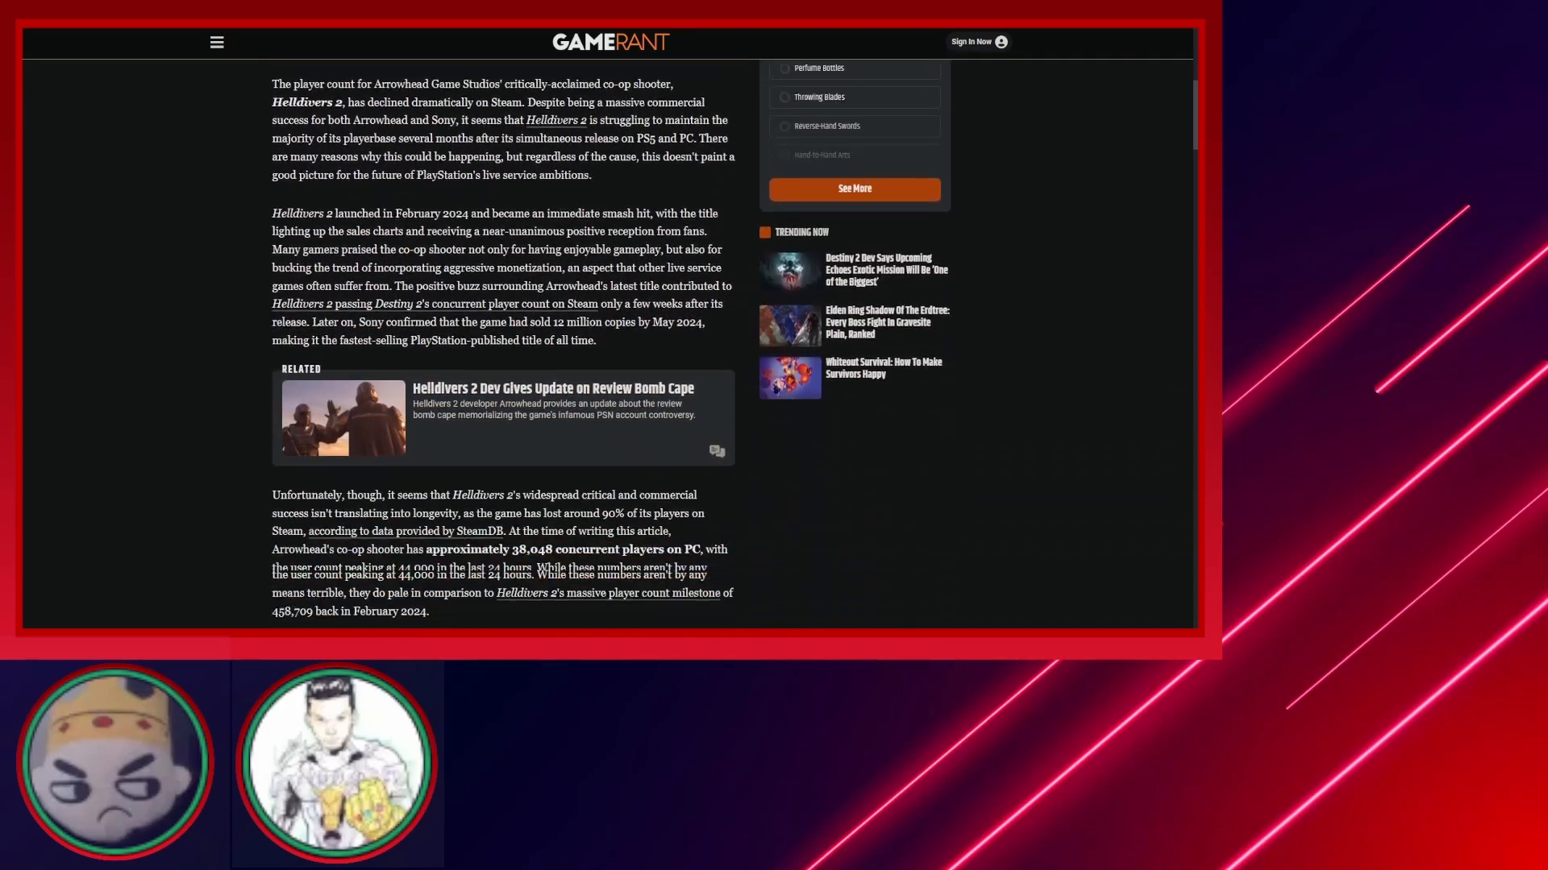
{"action": "scroll", "scroll_direction": "down", "scroll_amount": 3}
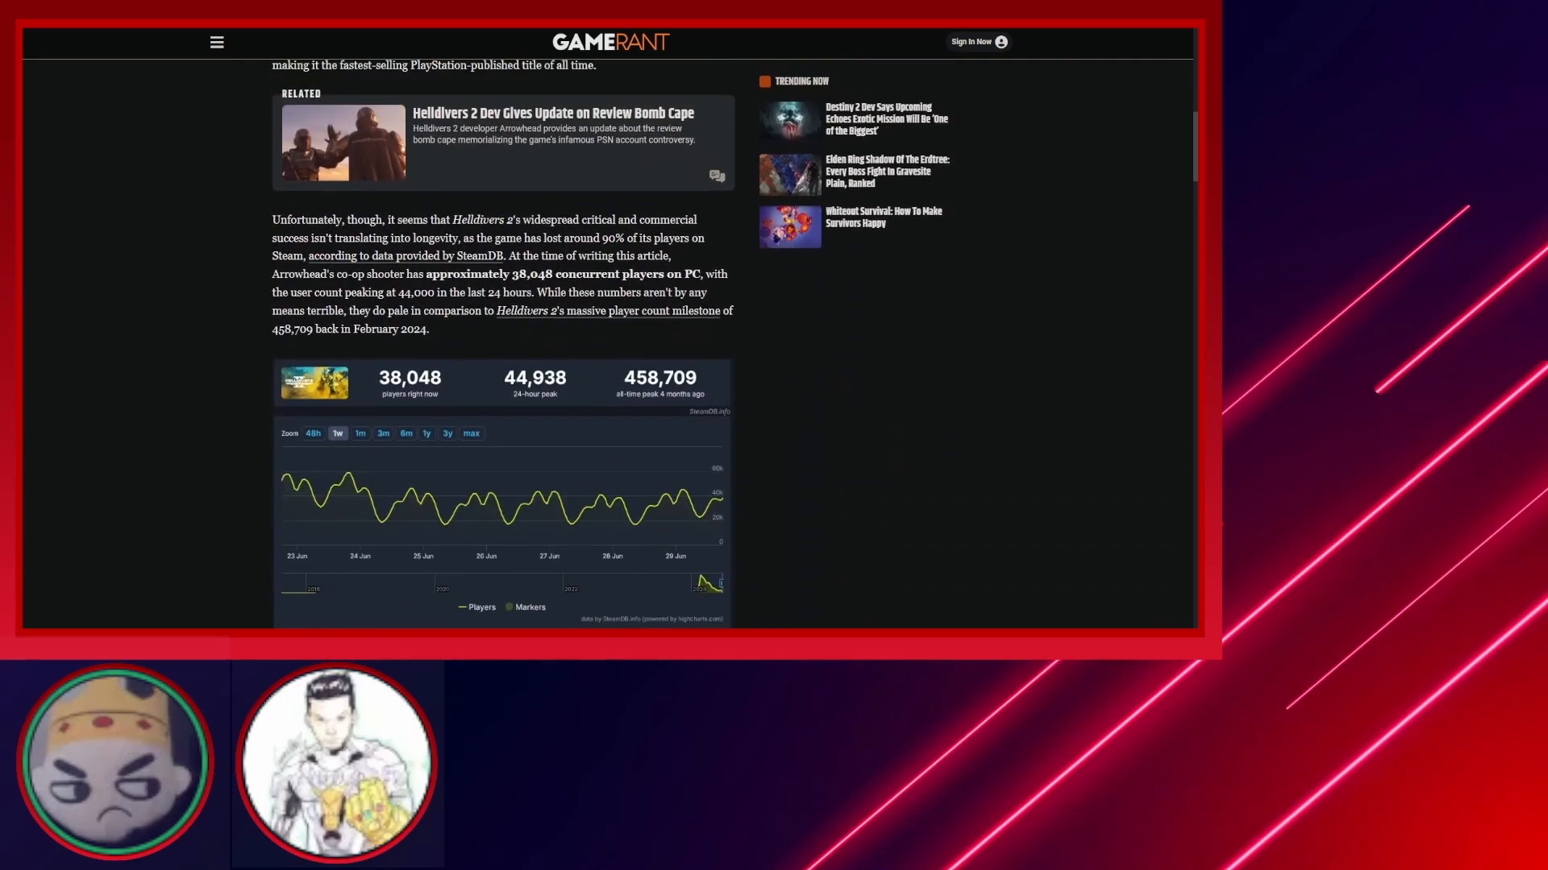